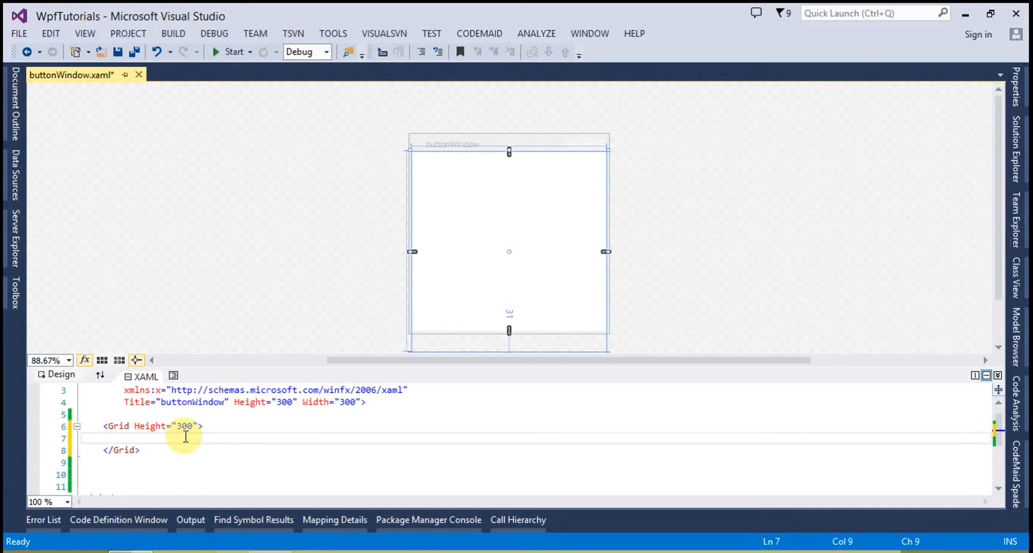
Type a <Button Content="Hello"></Button> element inside the Grid of buttonWindow.xaml.
type("<")
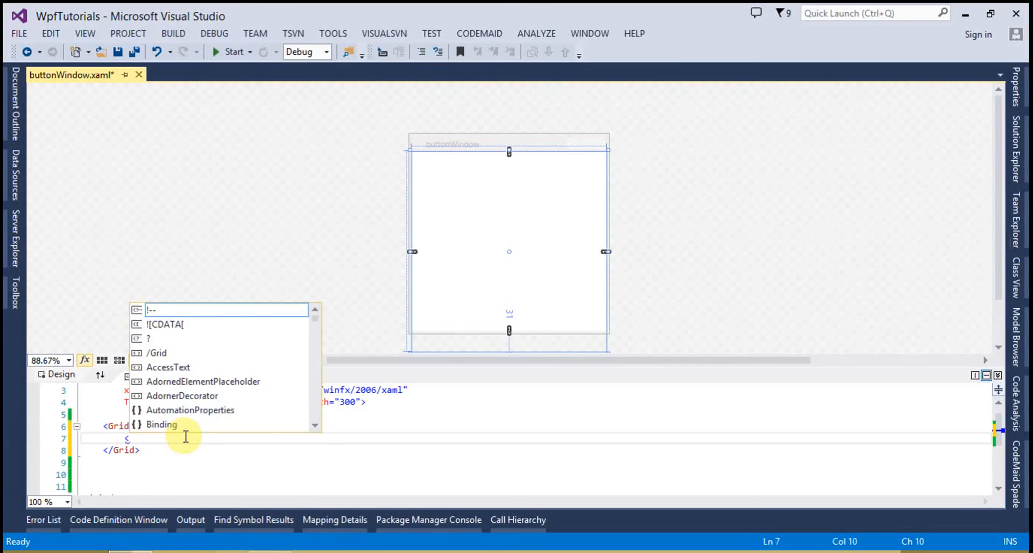
type("bu")
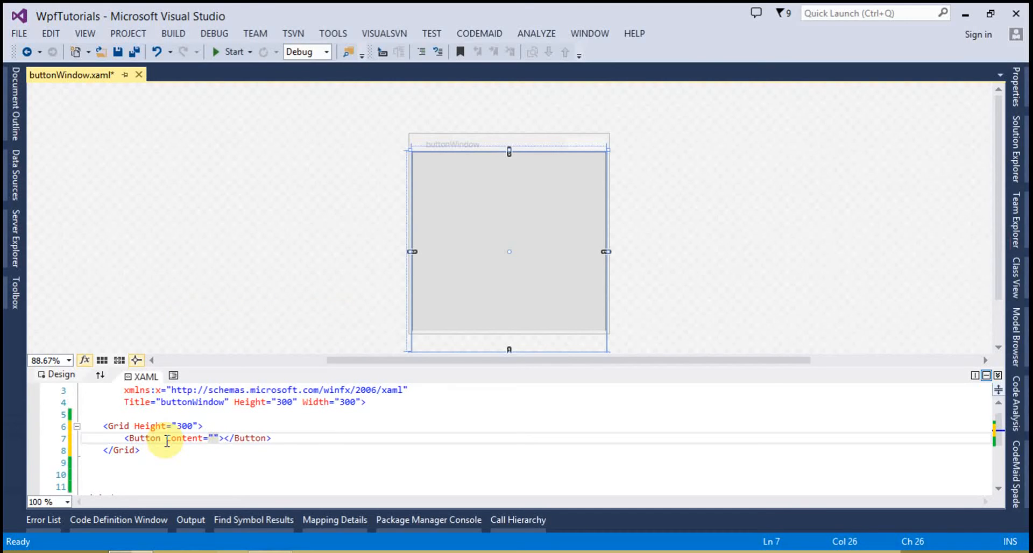
type("Te")
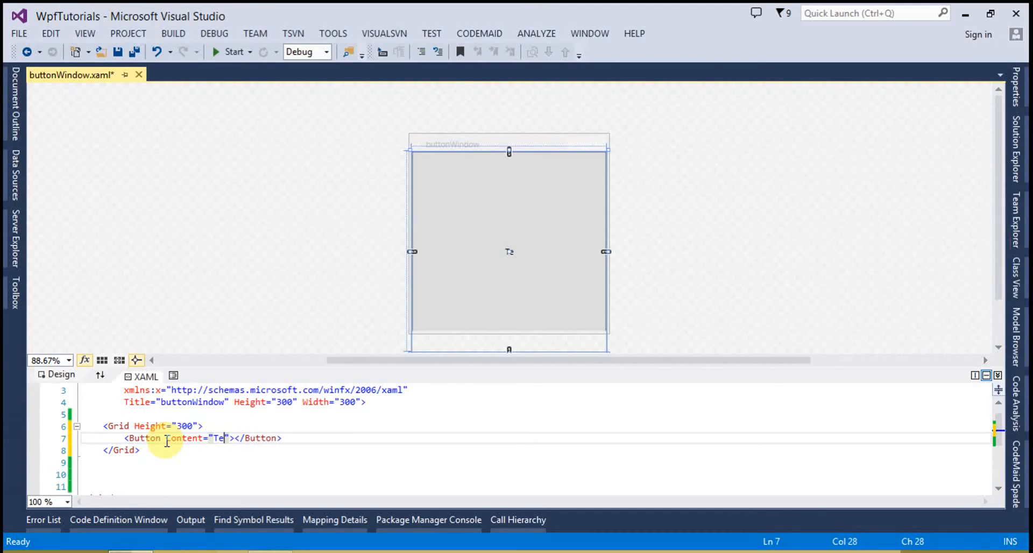
type("llo")
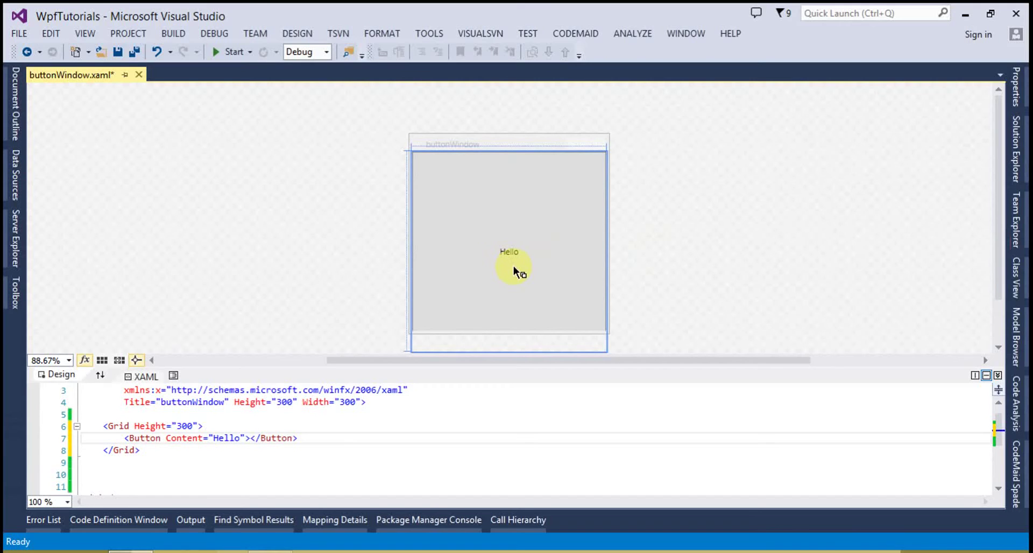
mouse_move(245, 503)
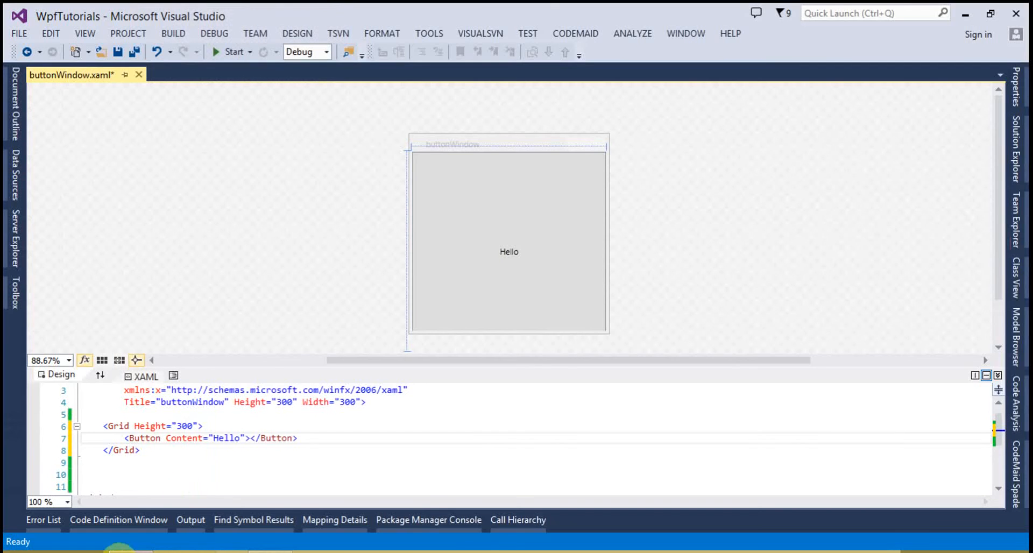
Set both HorizontalAlignment and VerticalAlignment to Center, correcting an initial Left value.
left_click(245, 438)
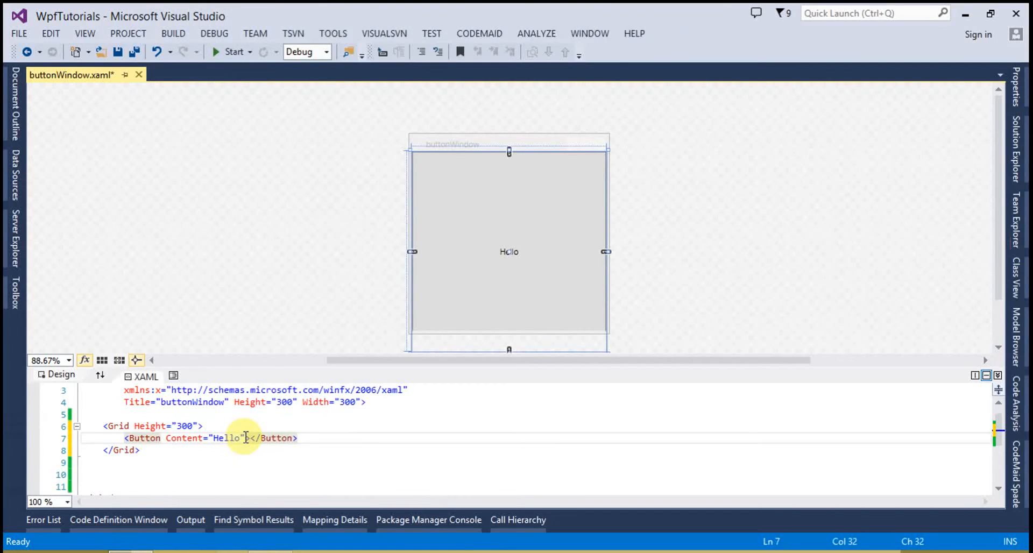
type("ho")
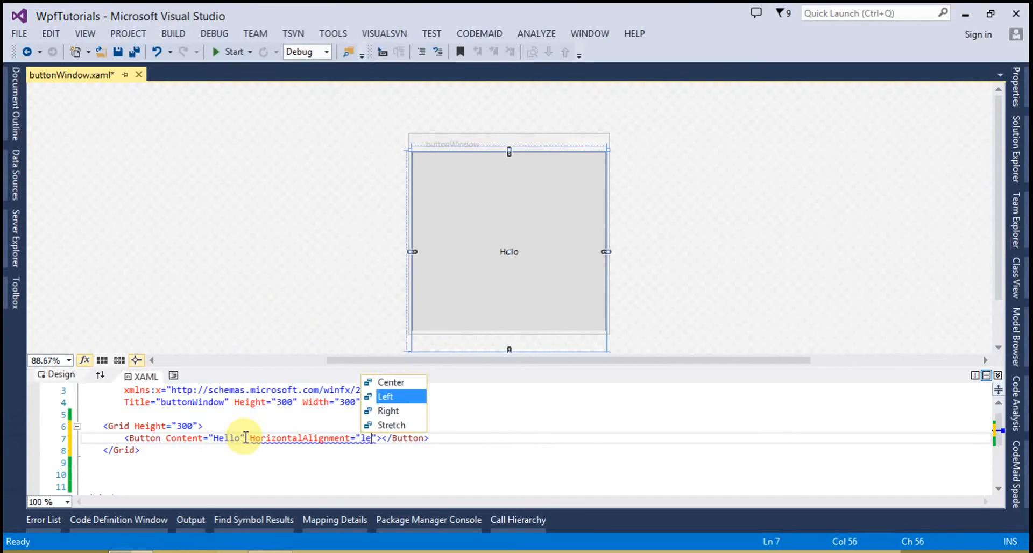
left_click(386, 396)
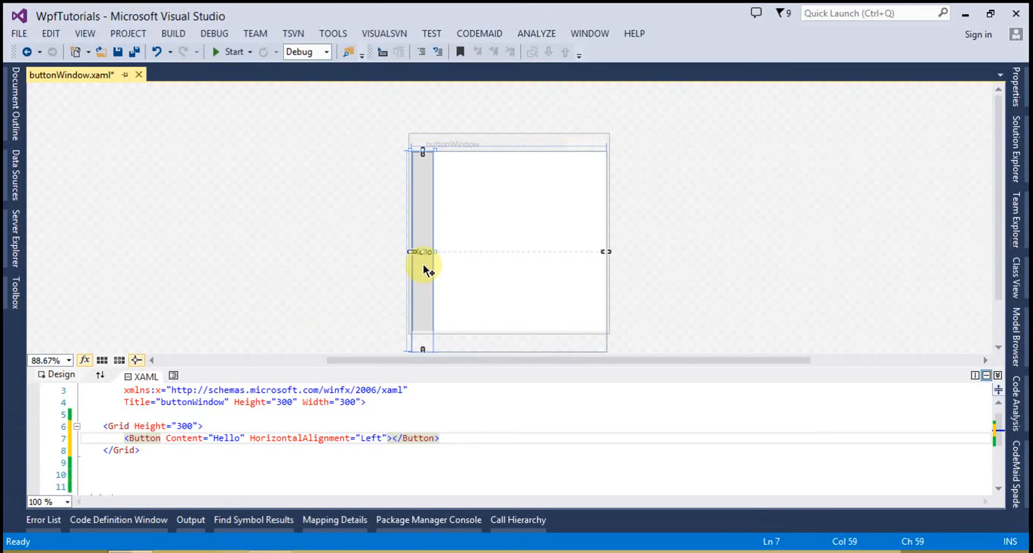
mouse_move(360, 386)
type(" VerticalAlignment=\"\"")
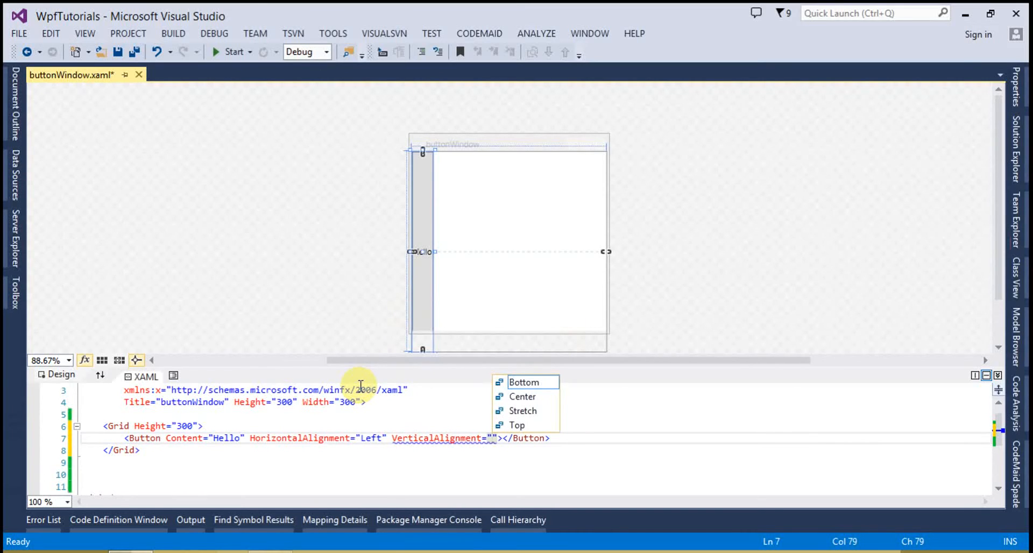
left_click(522, 397)
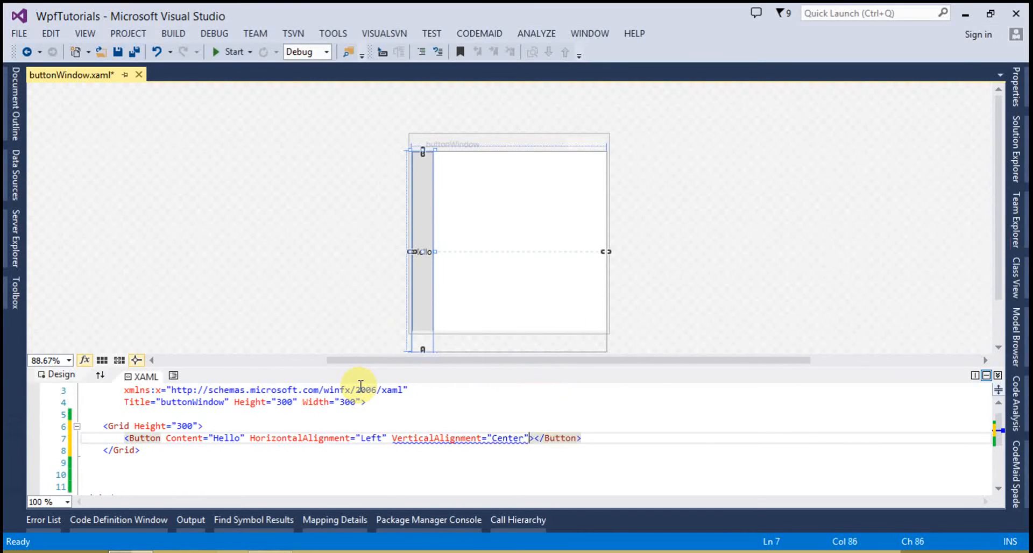
left_click(422, 252)
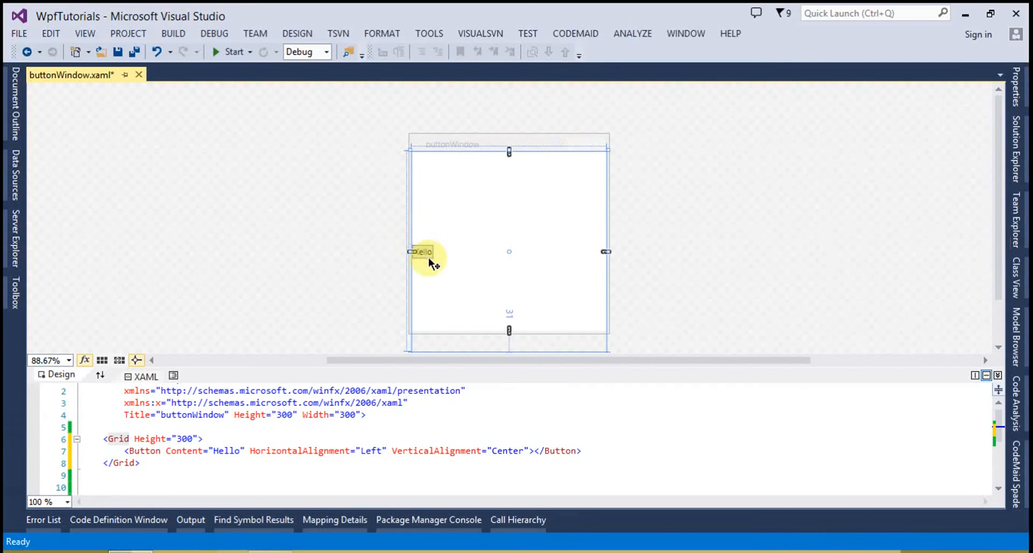
double_click(373, 451)
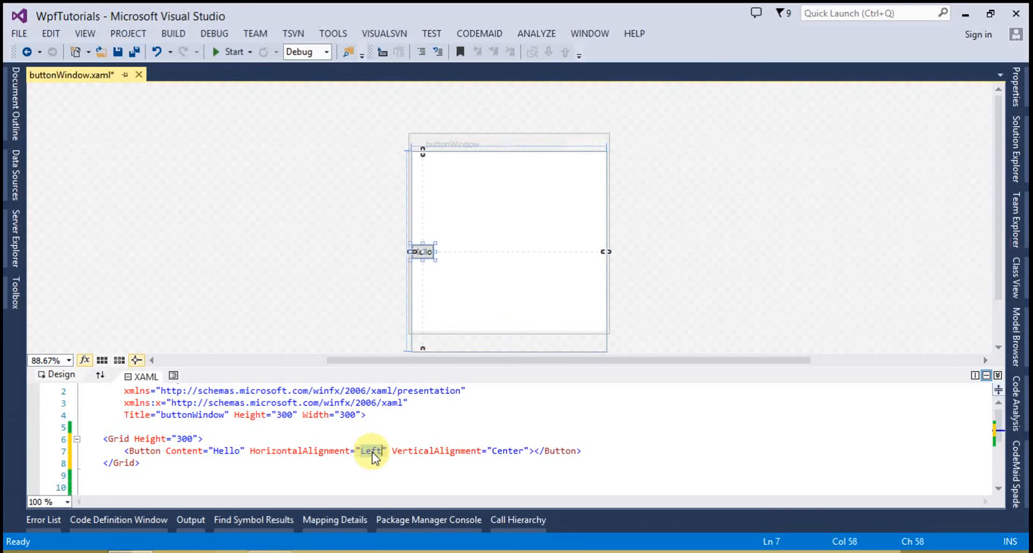
type("ce")
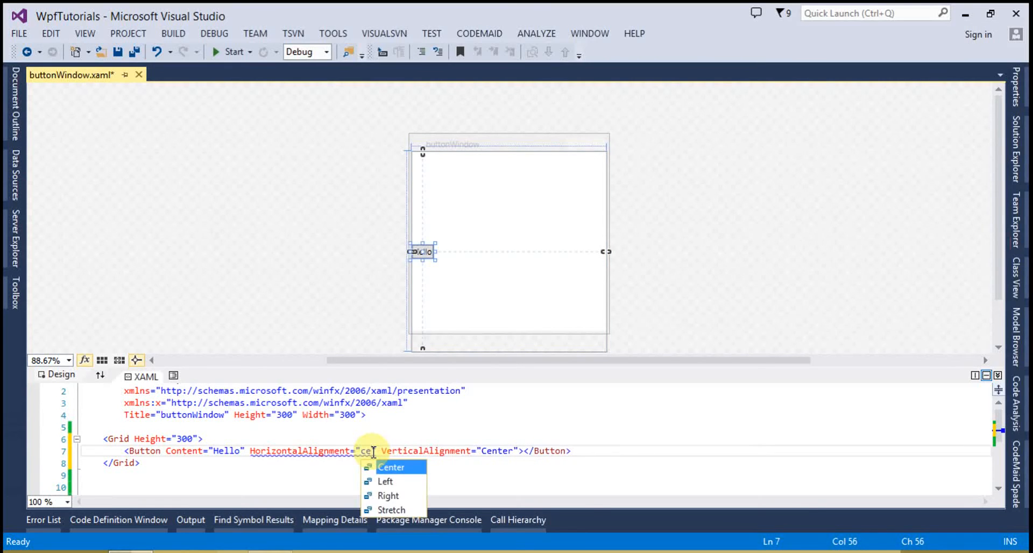
left_click(392, 467)
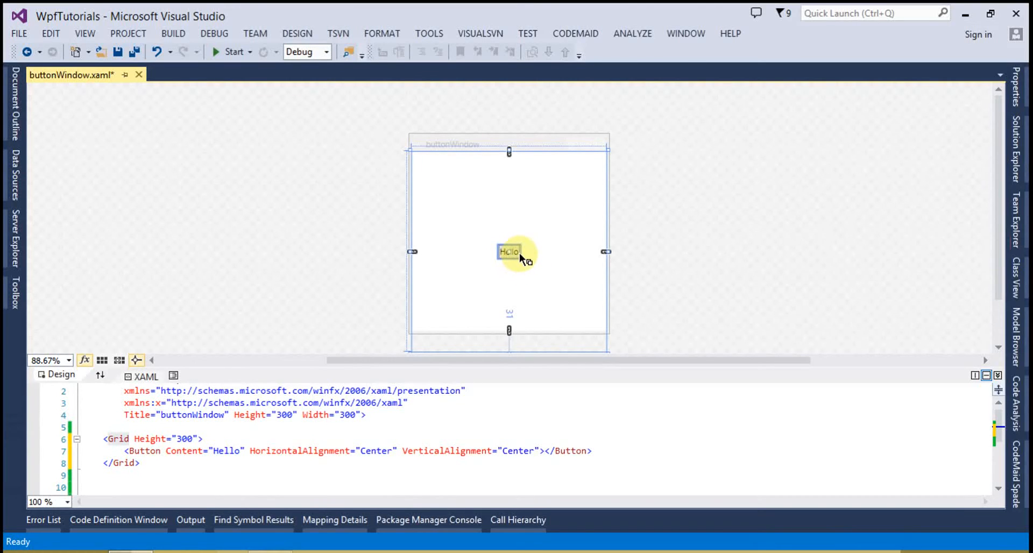
mouse_move(664, 301)
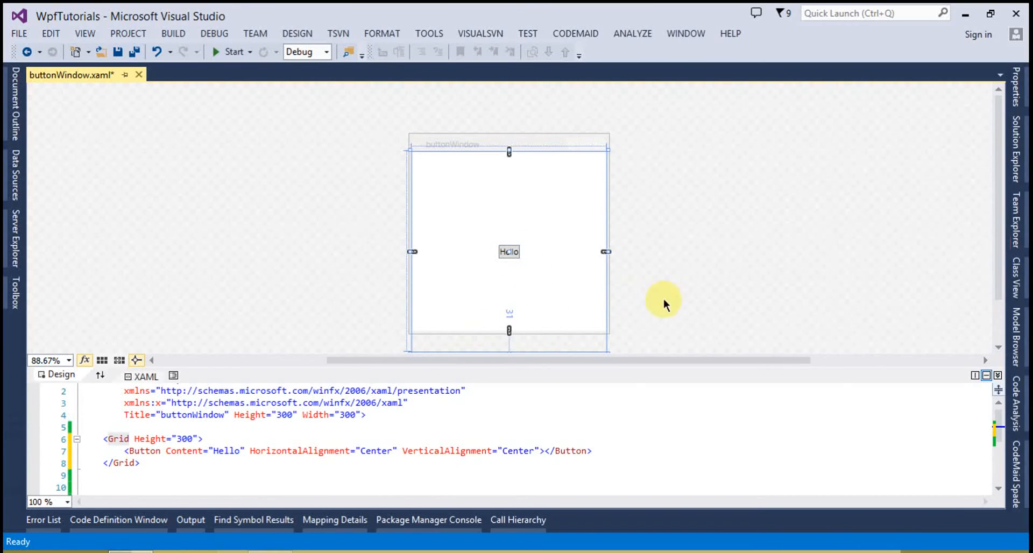
Add Padding="10" to the Hello button, then experiment and change it to "10,2".
left_click(541, 451)
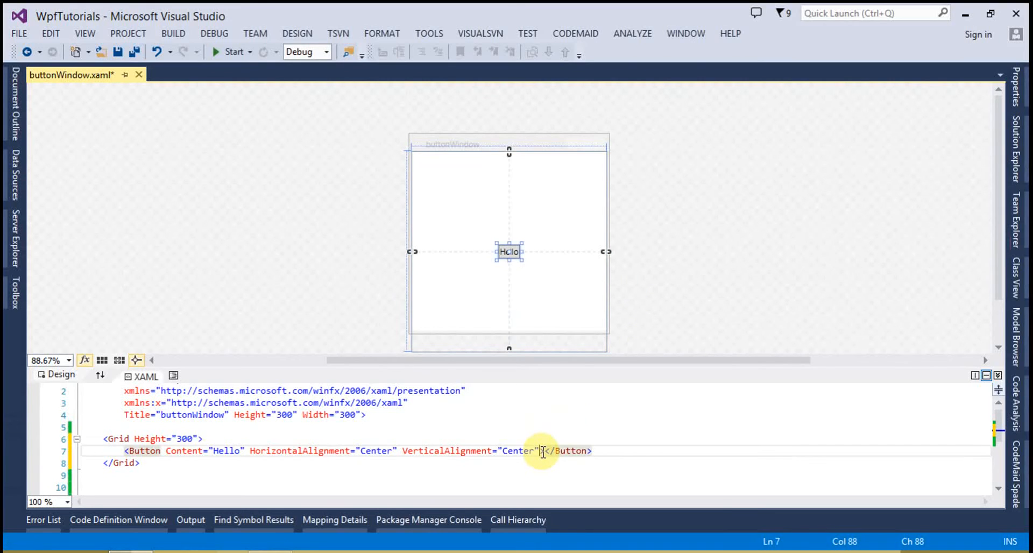
type("pad")
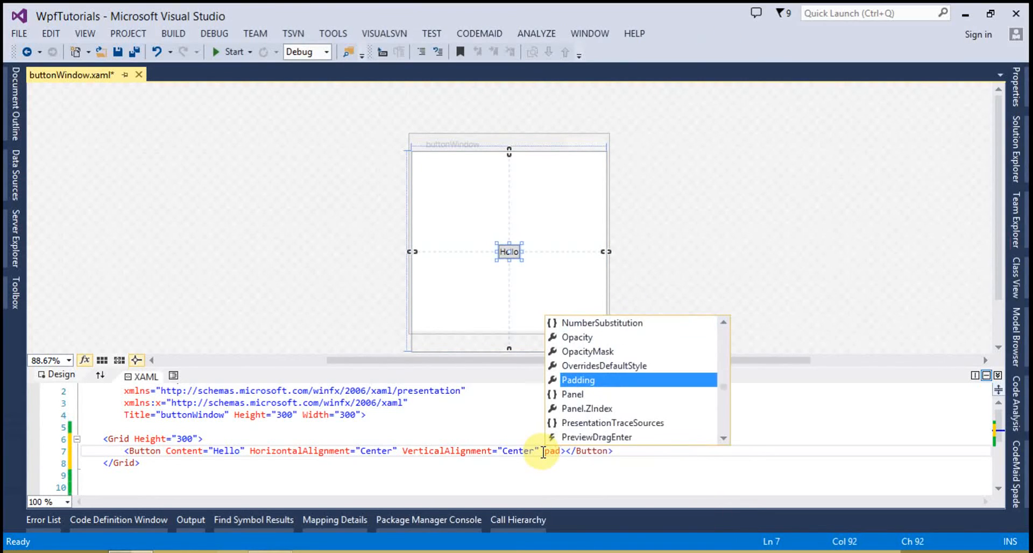
type("Padding=\"10\"")
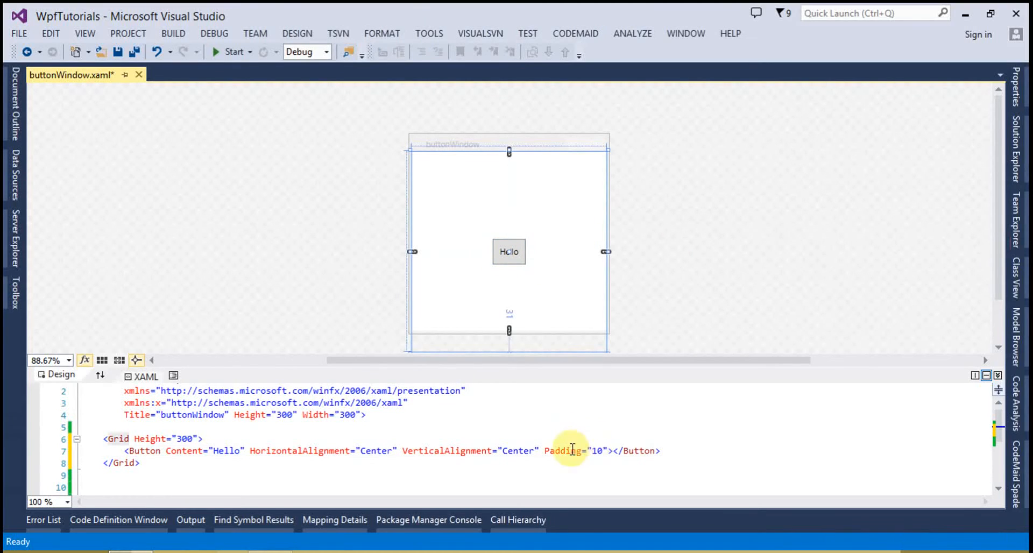
mouse_move(596, 451)
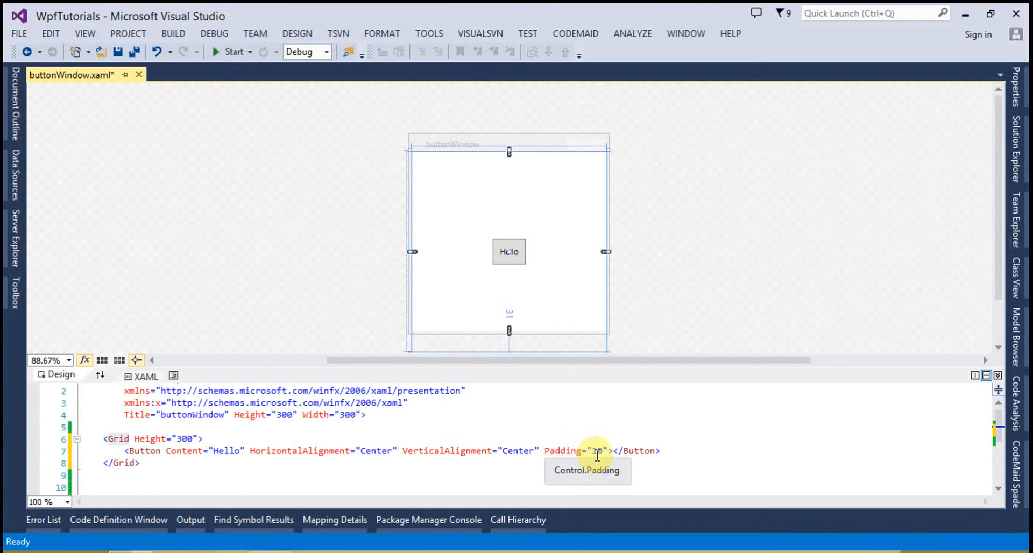
left_click(509, 252)
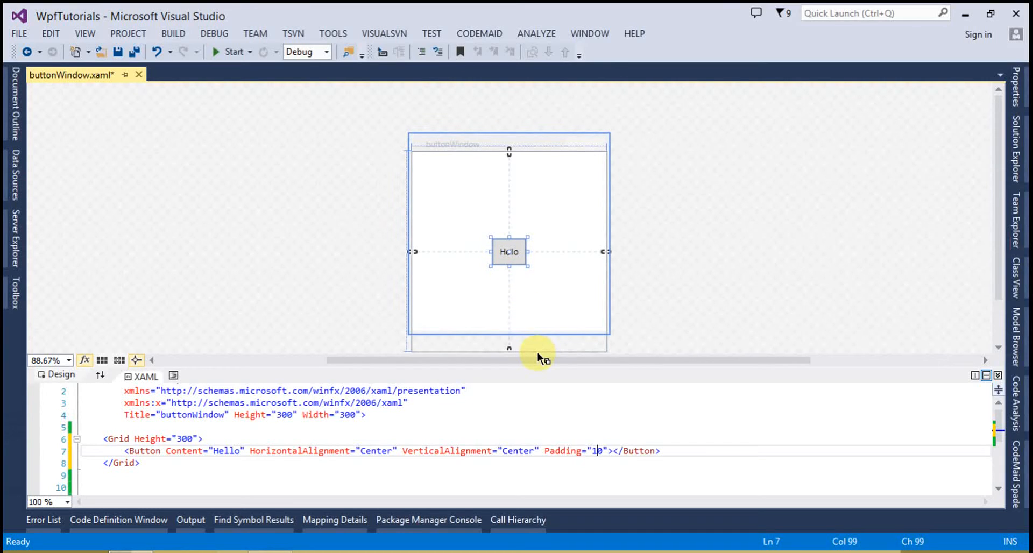
type("0")
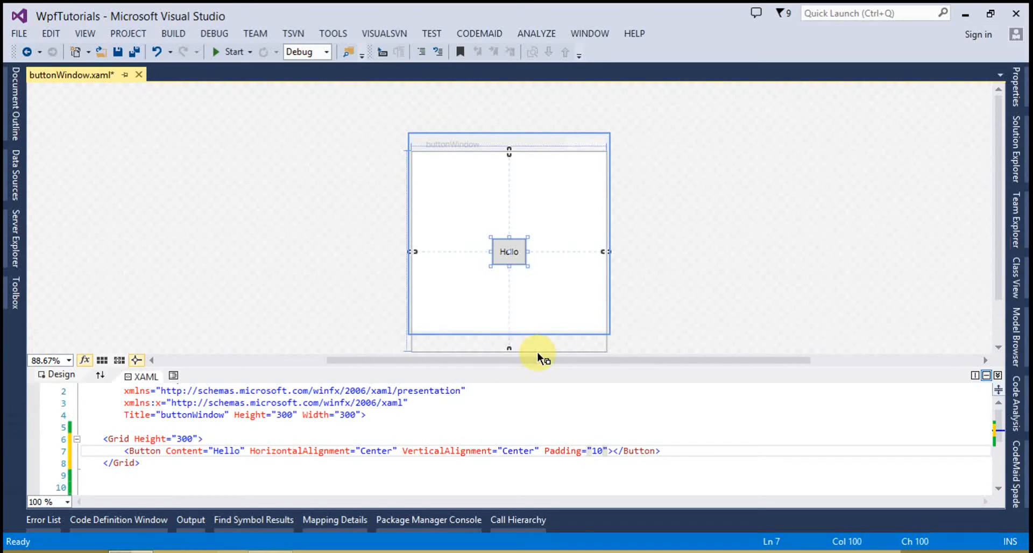
type(",")
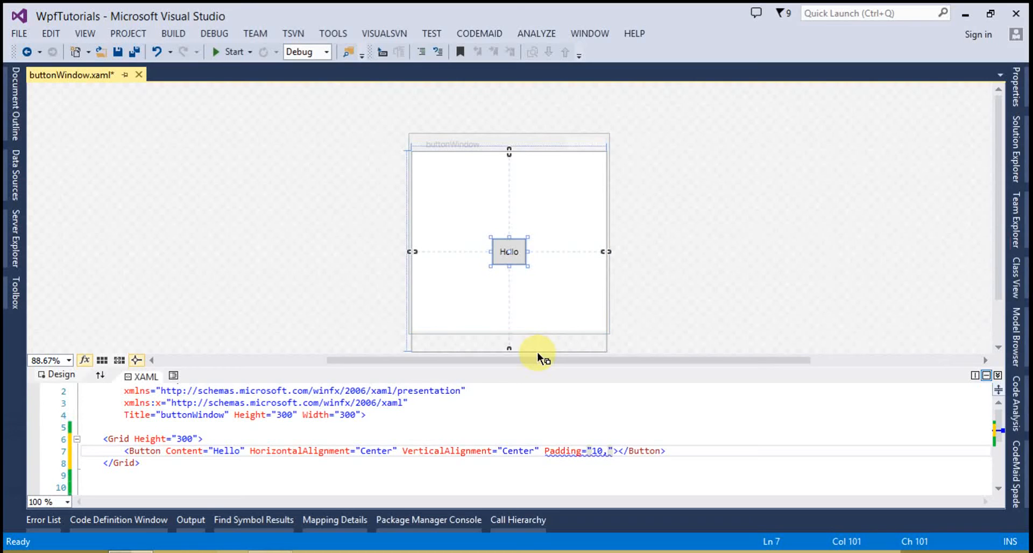
type("2")
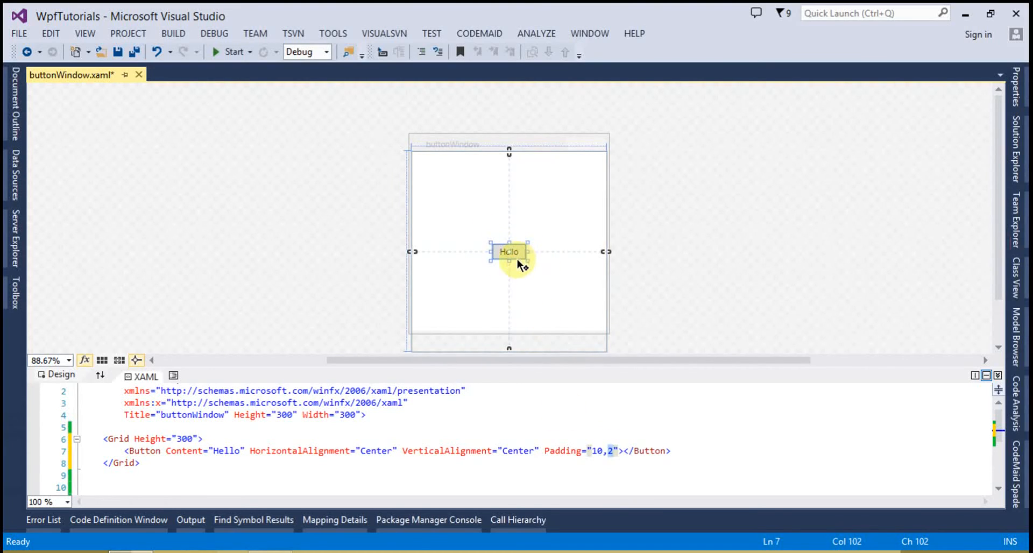
left_click(599, 451)
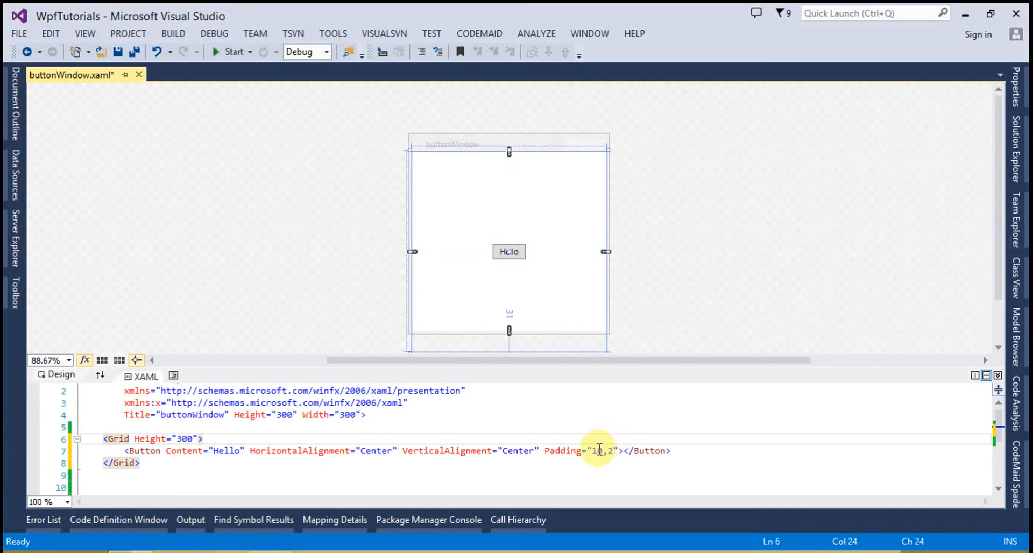
mouse_move(595, 451)
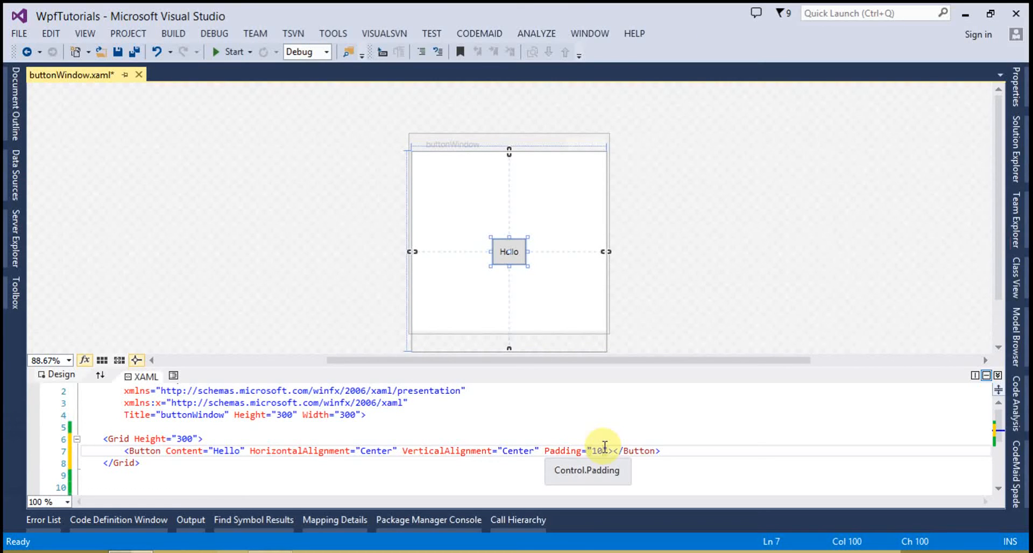
Change the button's Padding to "10,6,10,5", then delete the Padding attribute.
type(",2")
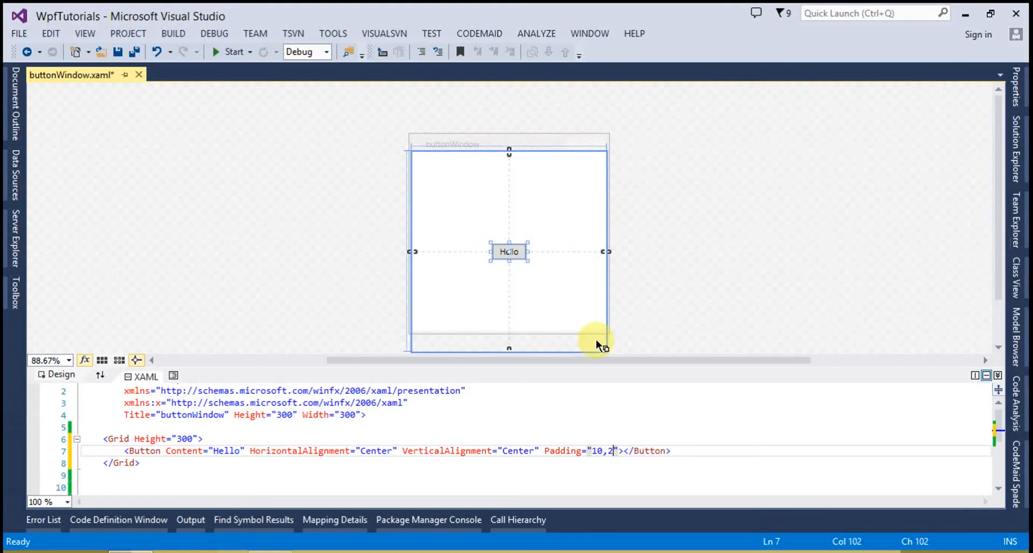
key("Backspace")
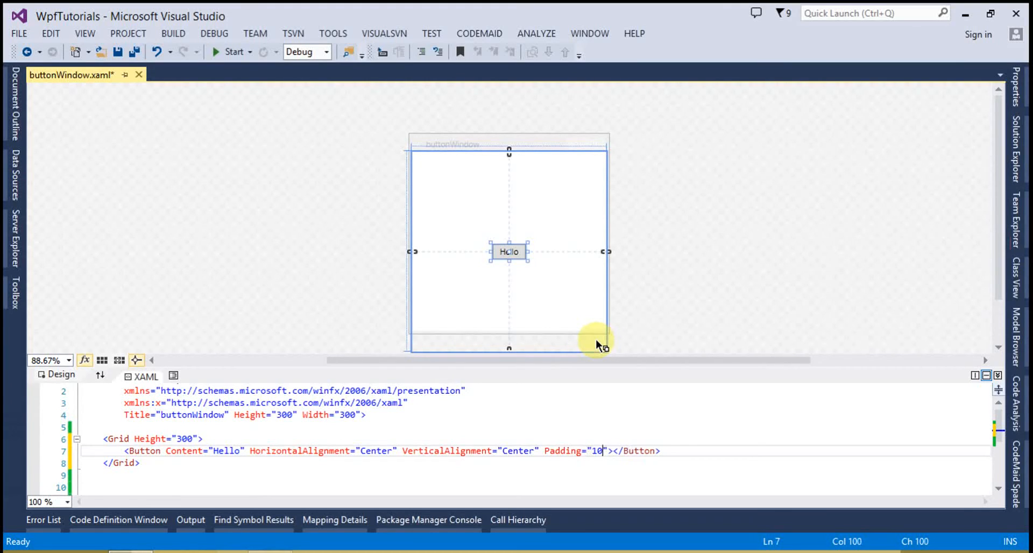
type(",6,")
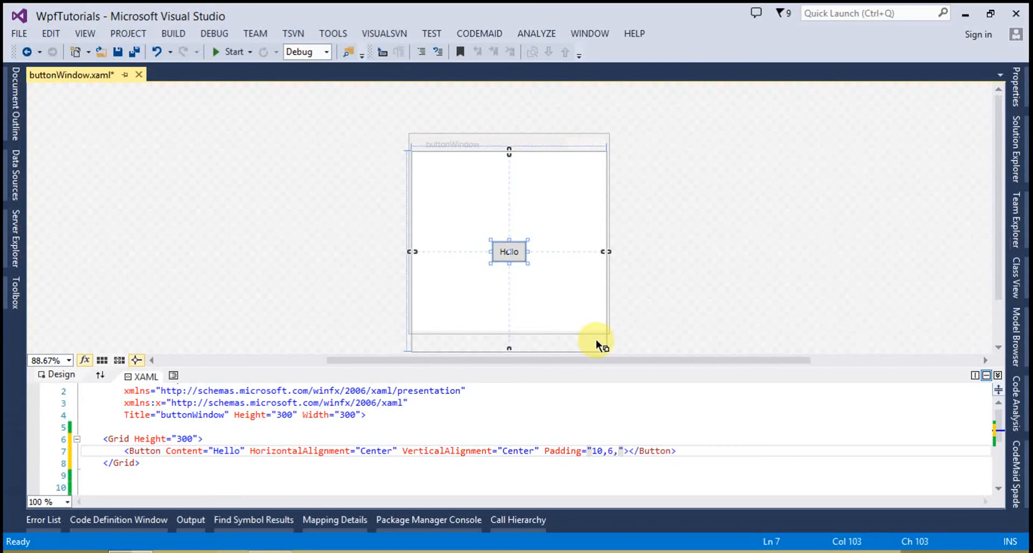
type("6")
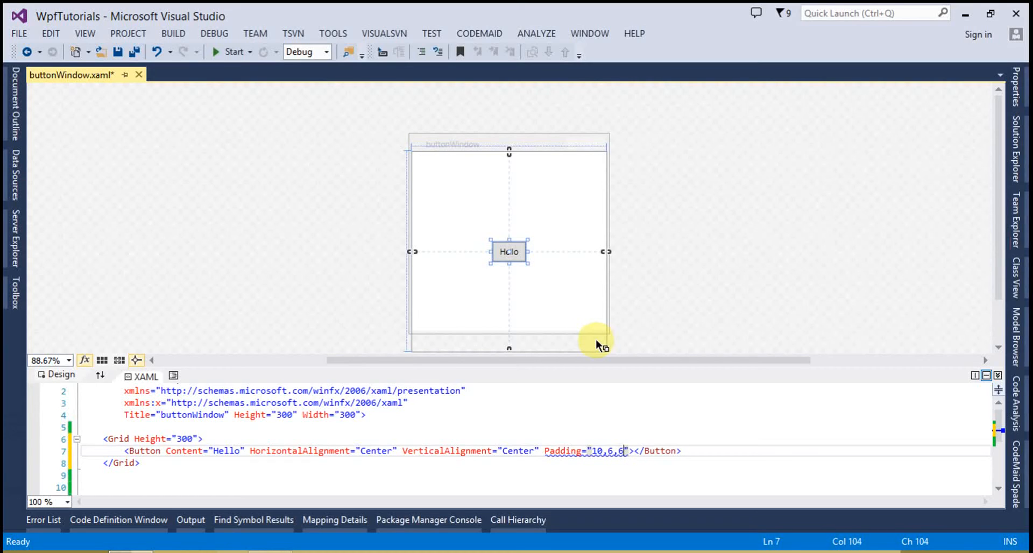
key("Backspace")
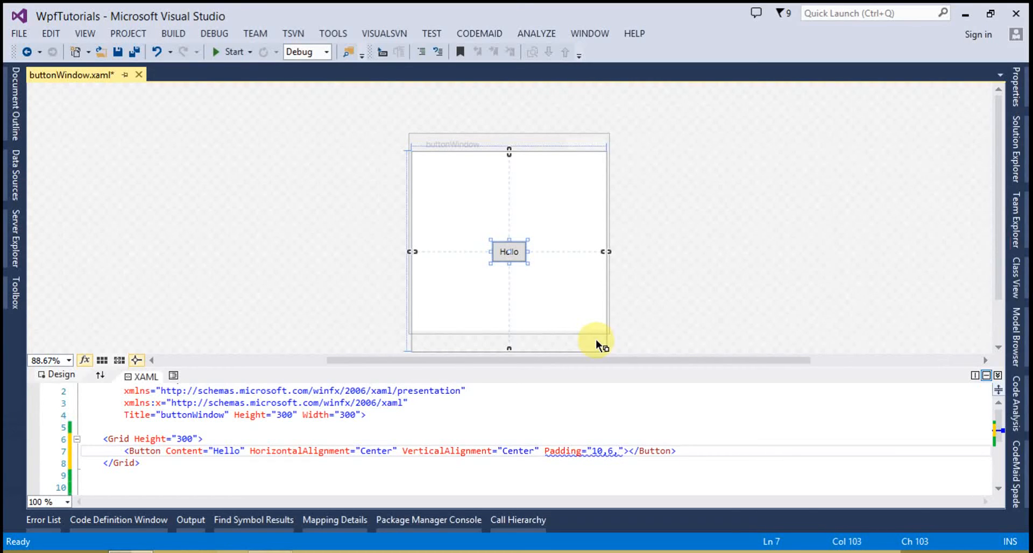
type("10")
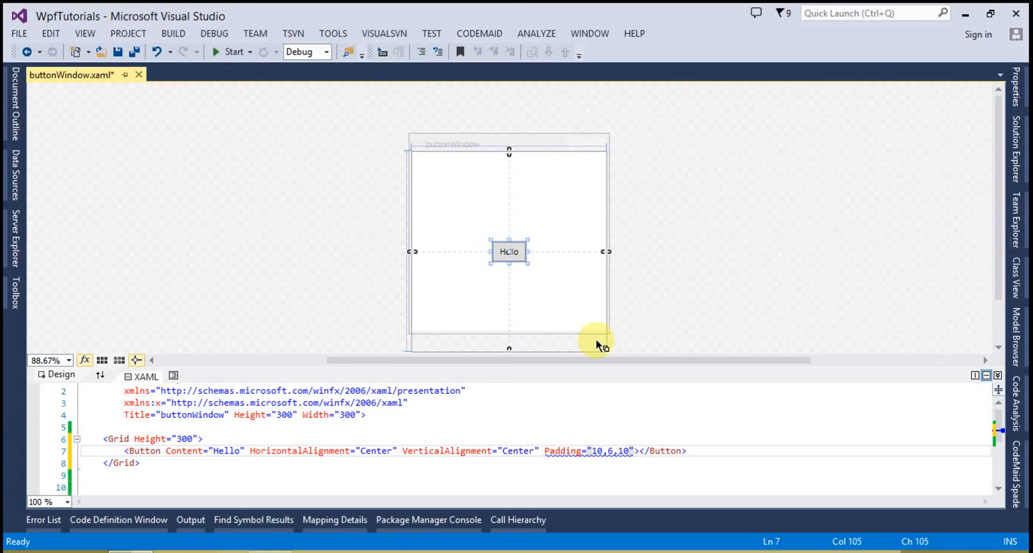
type("5")
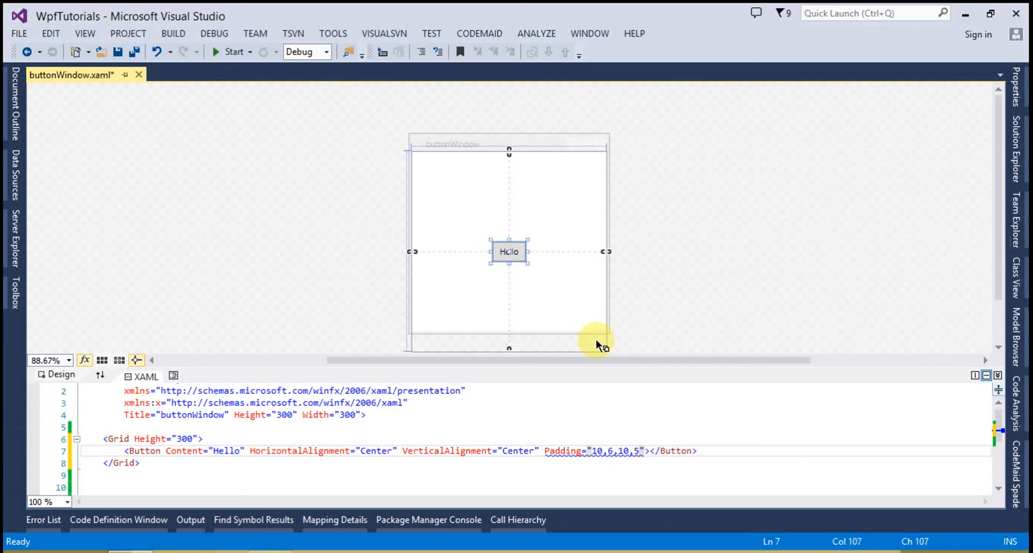
left_click(558, 451)
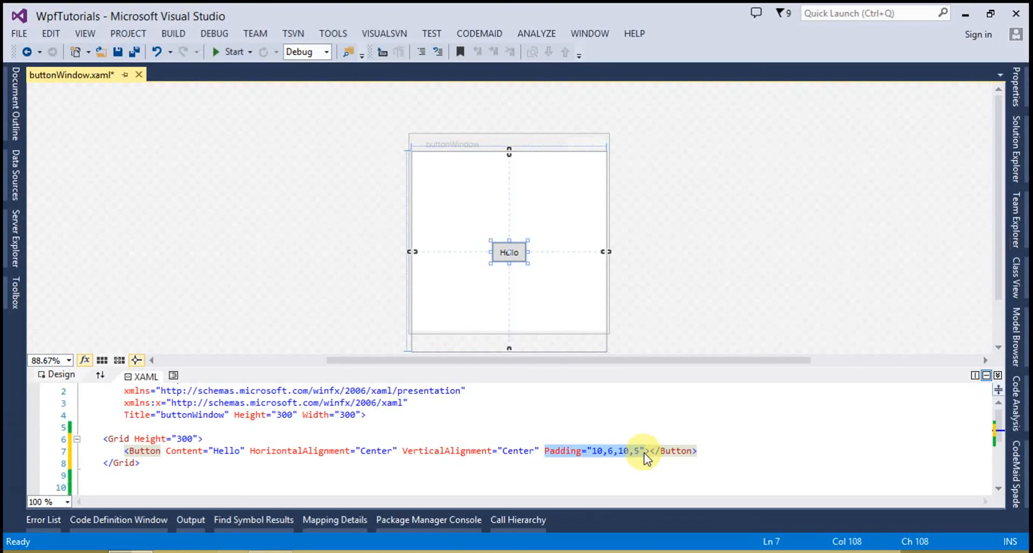
key("Delete")
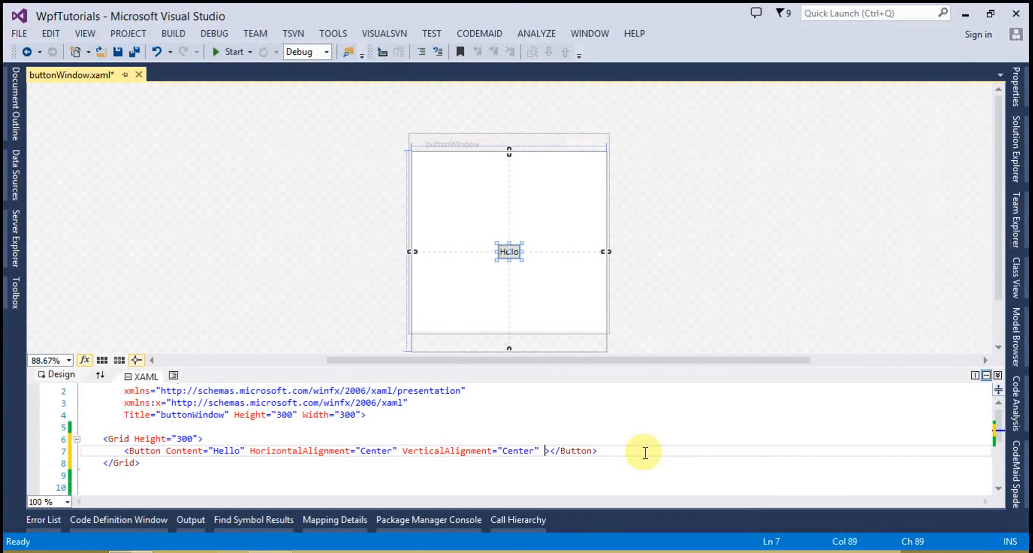
type("m")
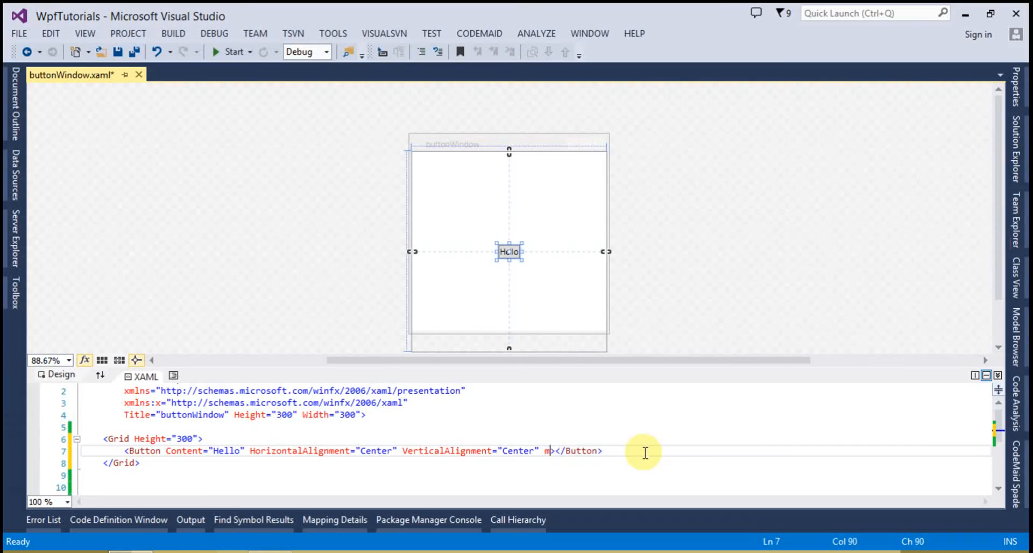
type("argin=\"\"")
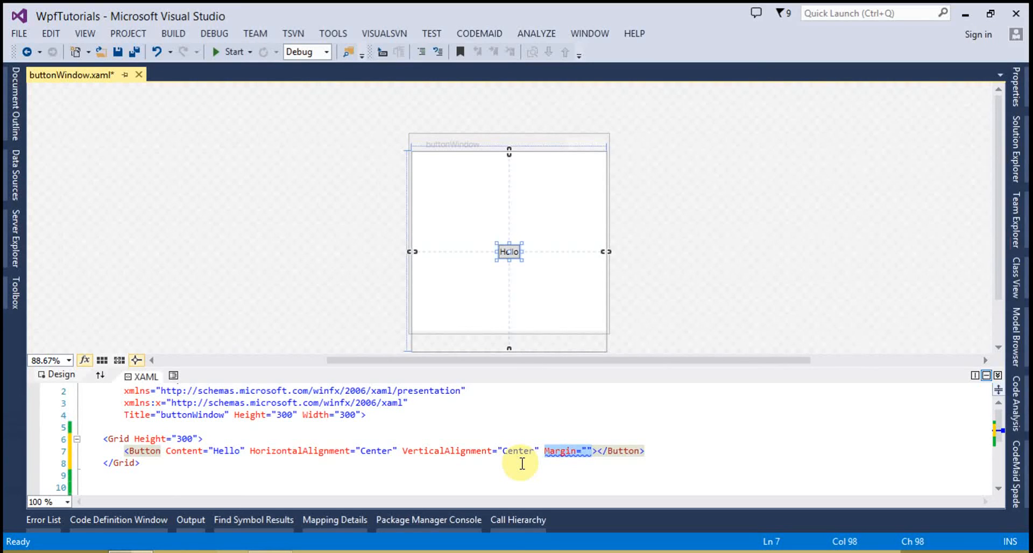
mouse_move(531, 462)
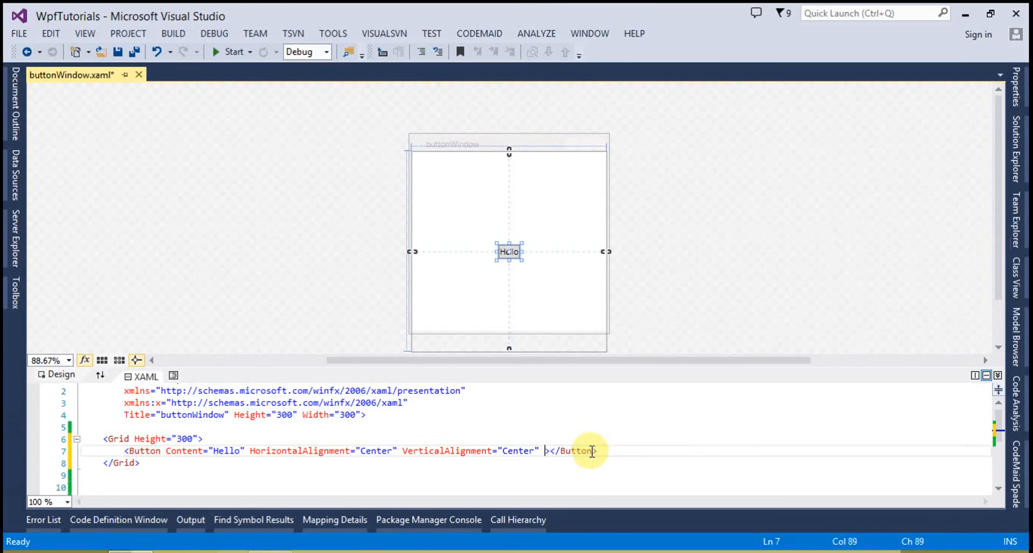
mouse_move(589, 451)
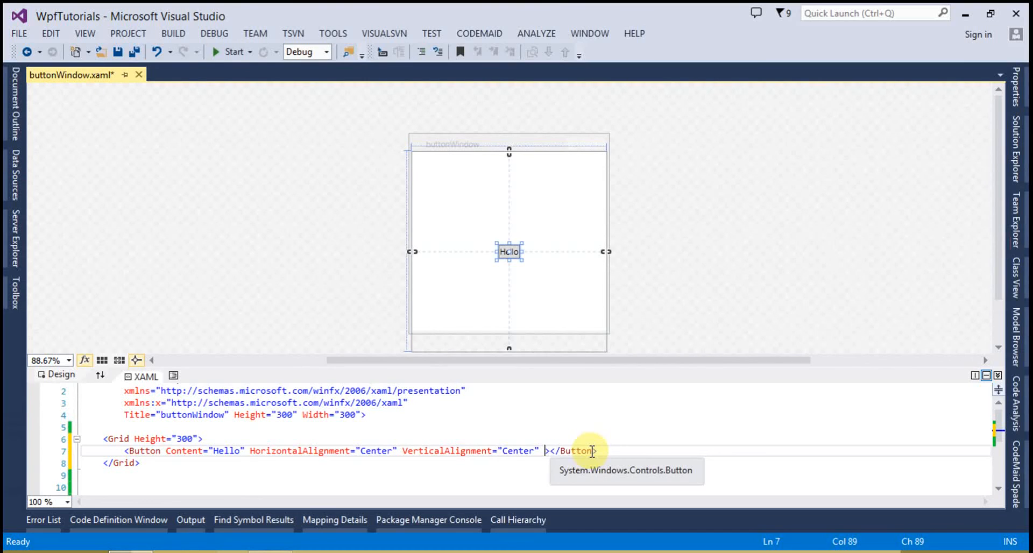
Add Click="Button_Click" and make the handler call MessageBox.Show("Hello");.
type("Click=\"\"")
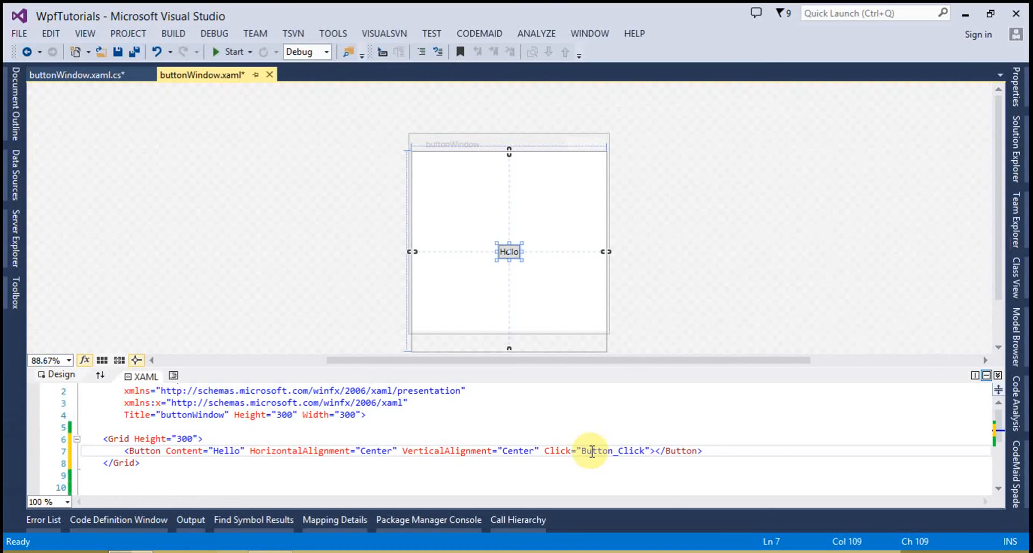
left_click(81, 75)
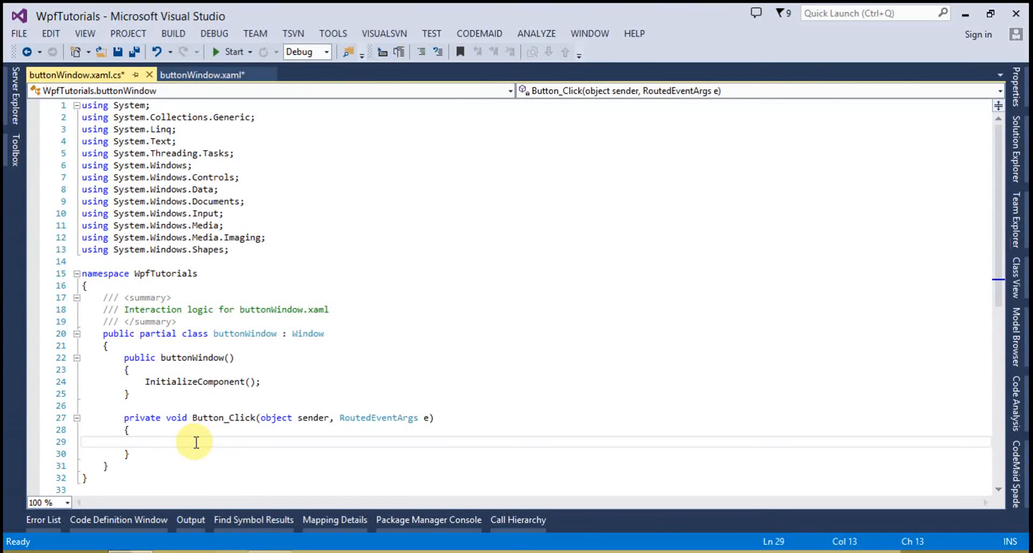
type("mess")
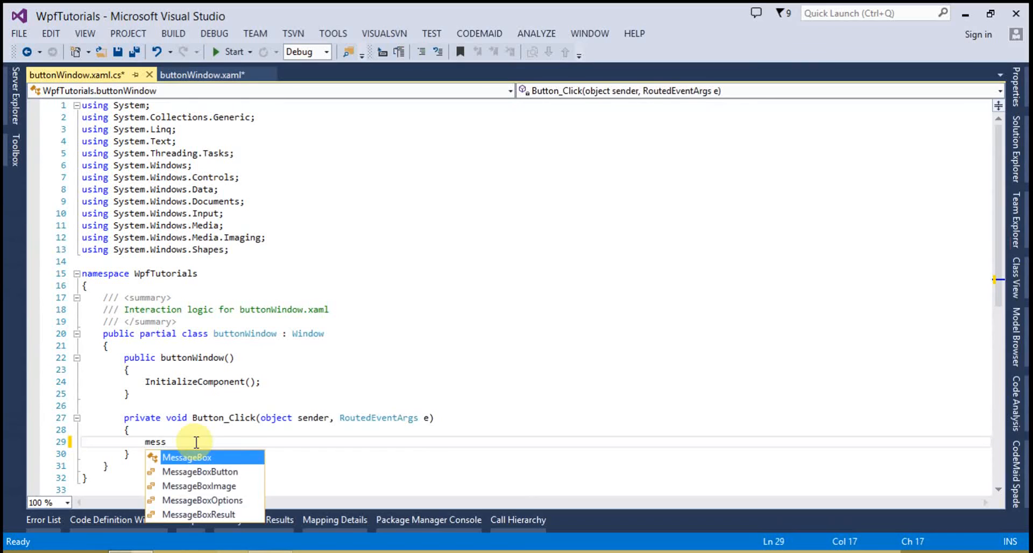
type("MessageBox.Show")
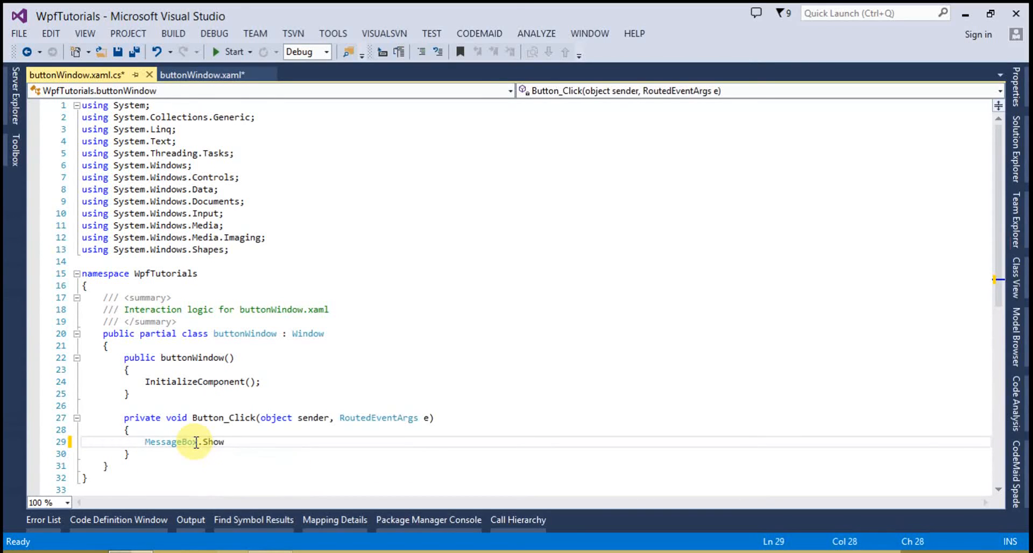
type("(")
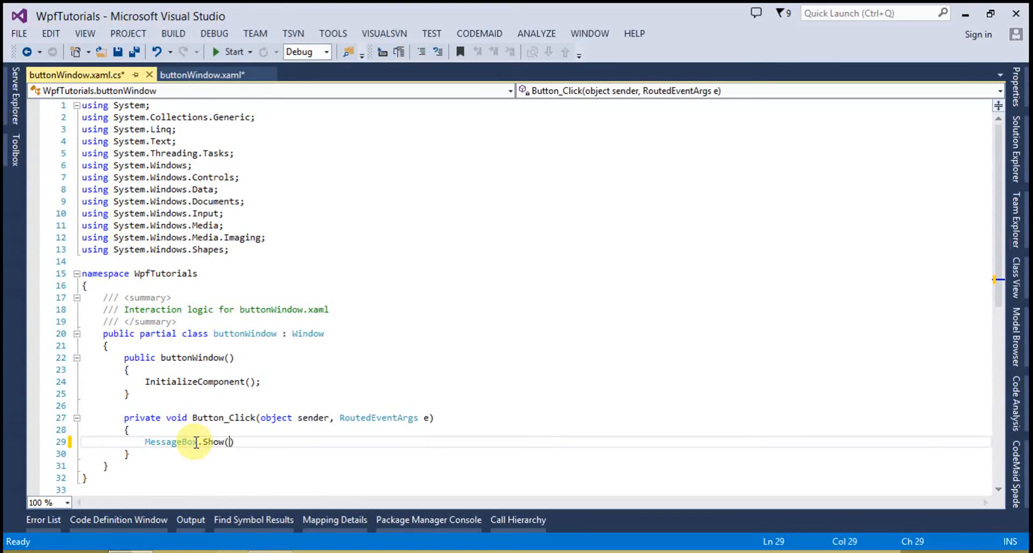
type("\"He\"")
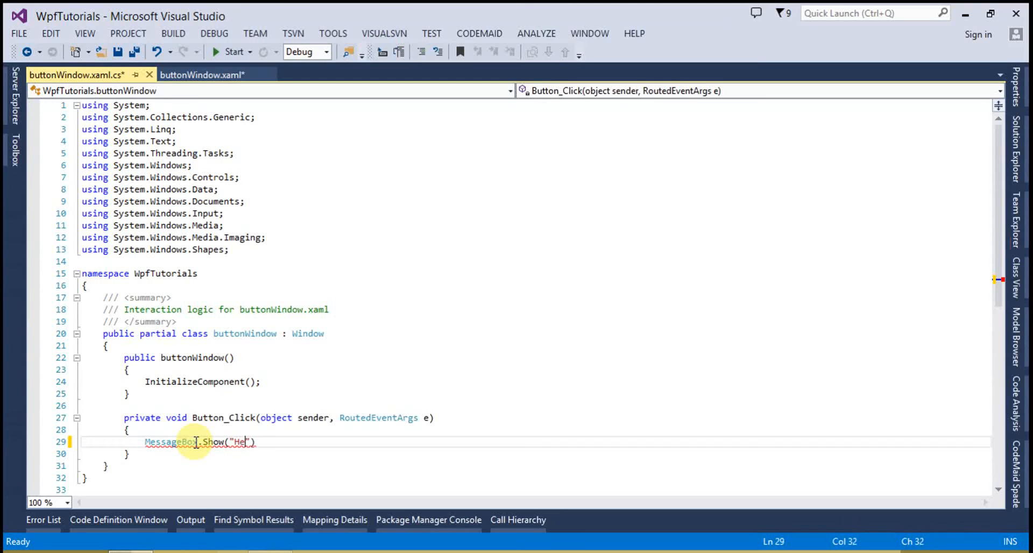
type("llo\");")
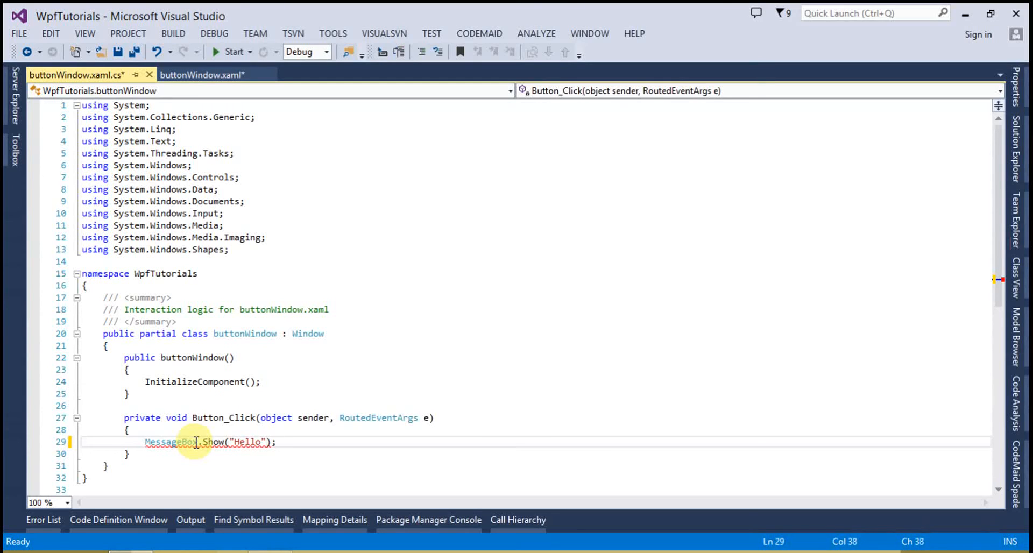
Save all, run the app, click Hello, dismiss the message, and close the window.
left_click(136, 51)
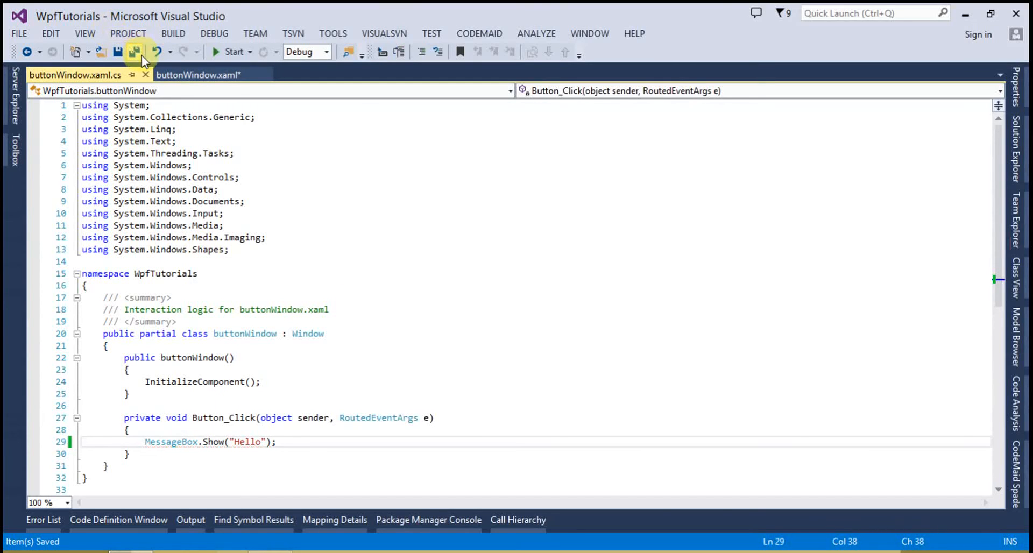
left_click(221, 52)
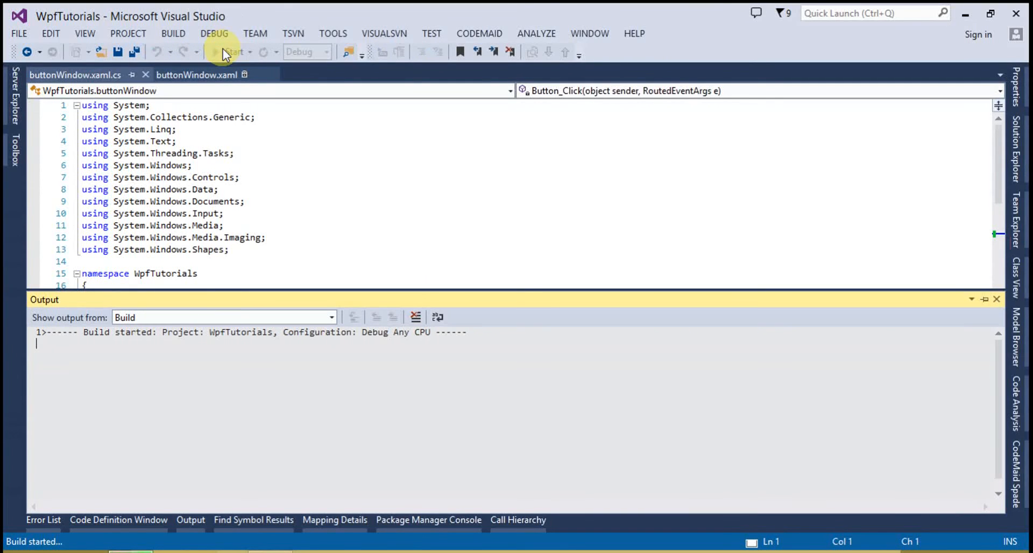
left_click(219, 52)
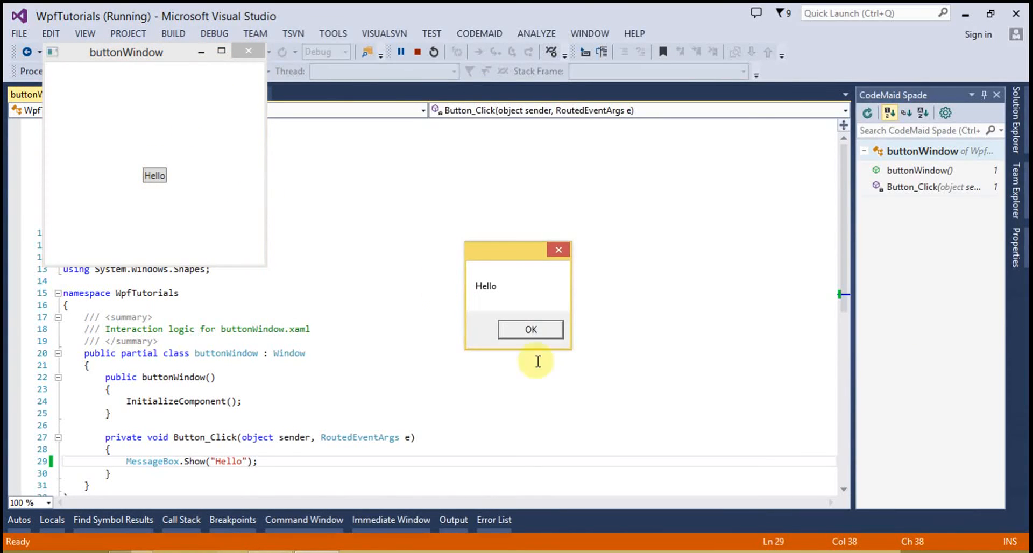
left_click(531, 330)
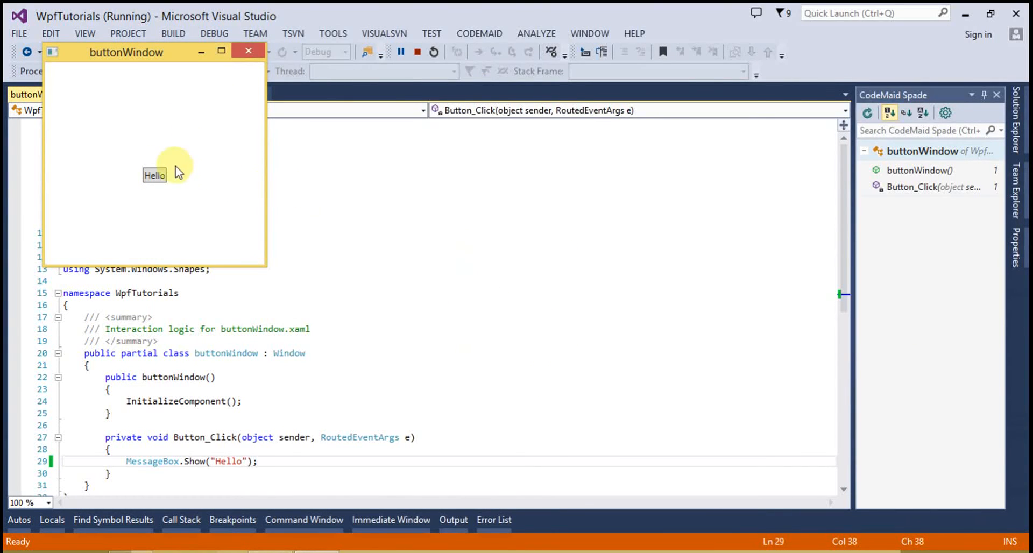
left_click(155, 175)
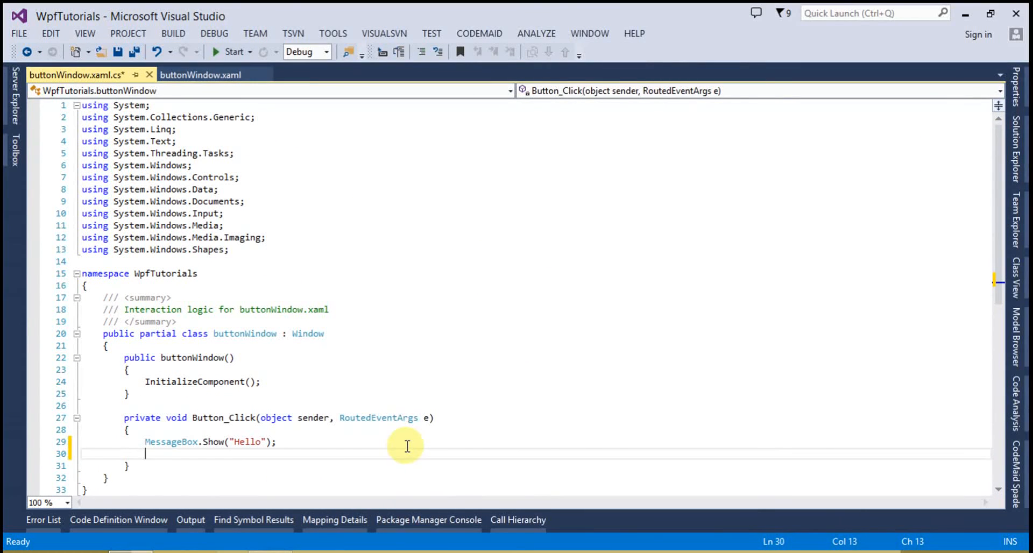
mouse_move(188, 141)
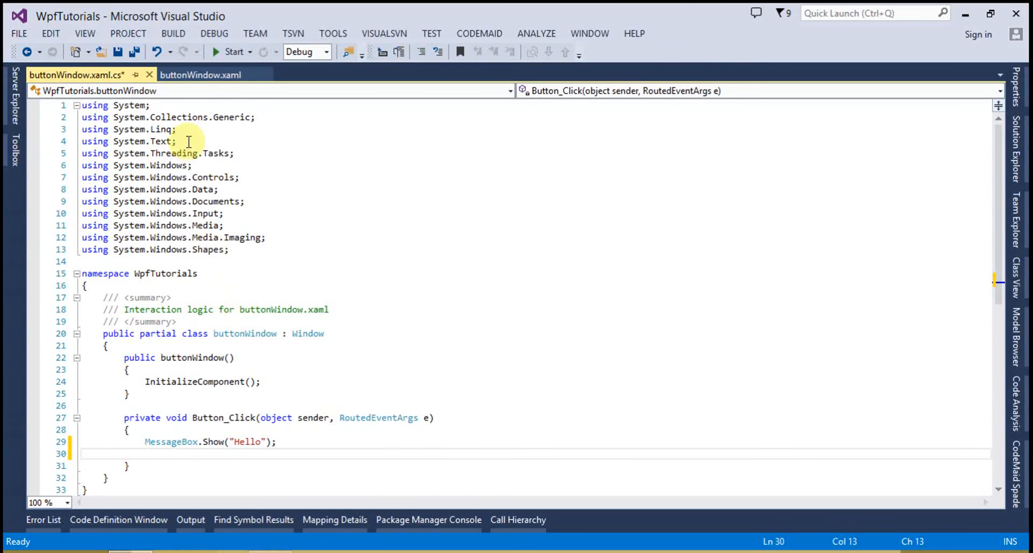
Name the Hello button "btn" in the XAML markup.
left_click(194, 75)
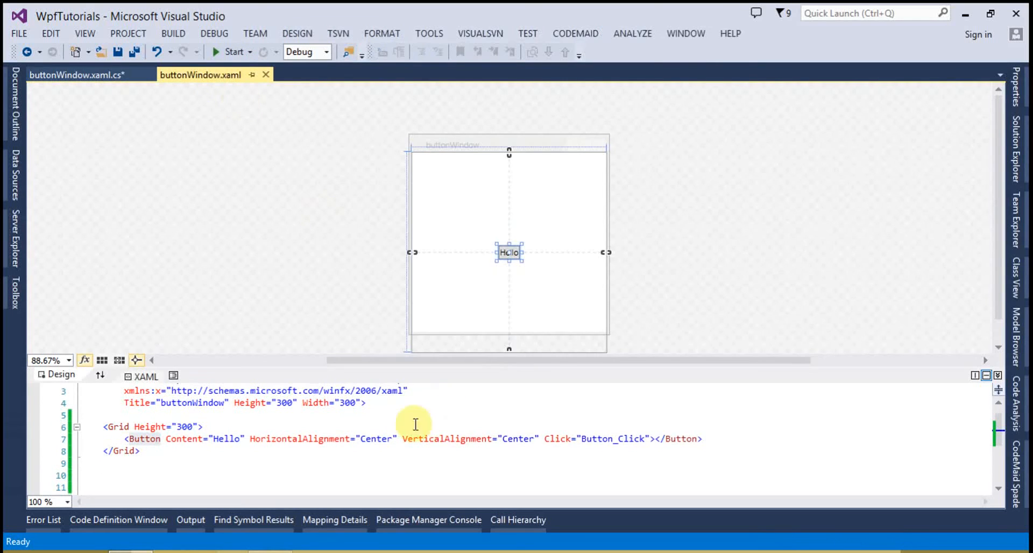
left_click(651, 439)
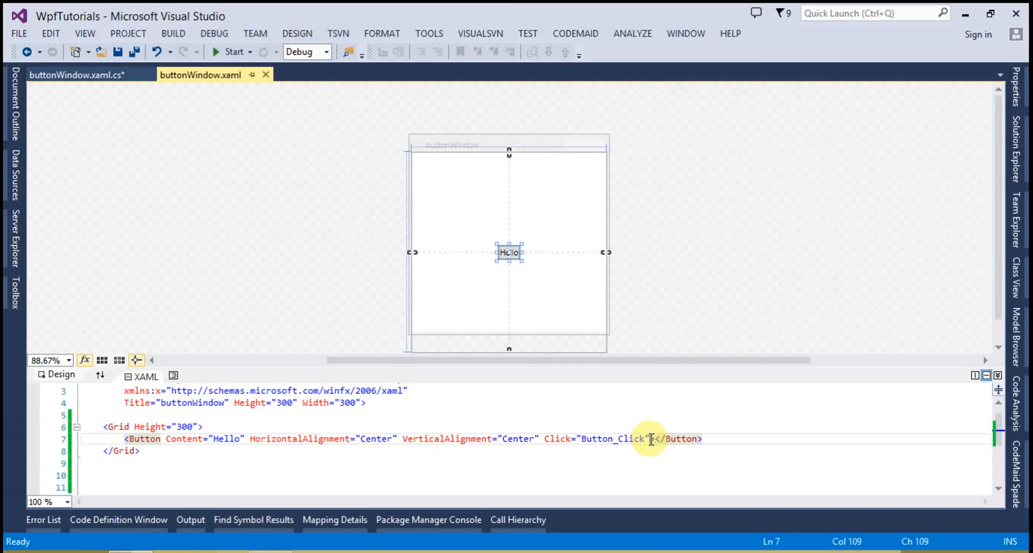
type("Name=\"\"")
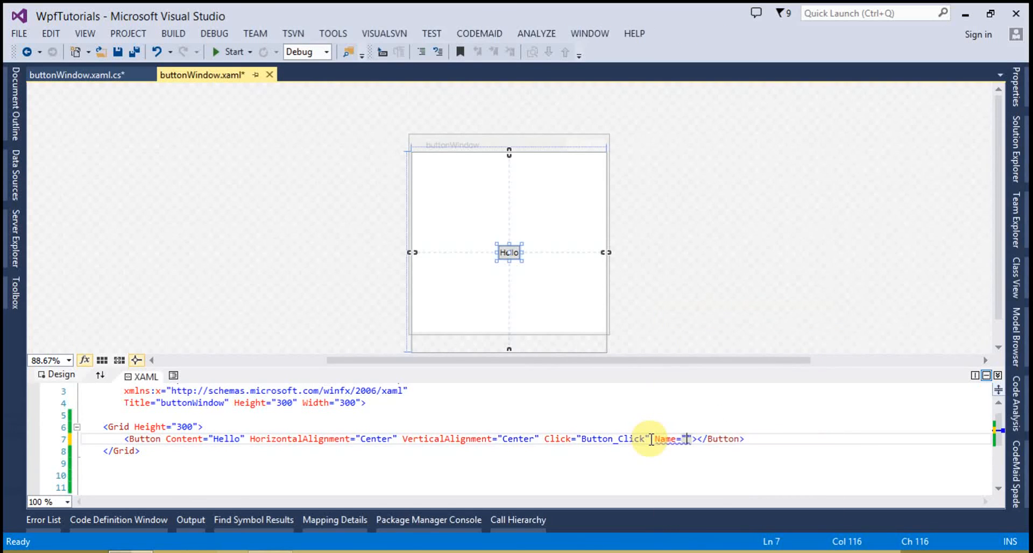
type("btn")
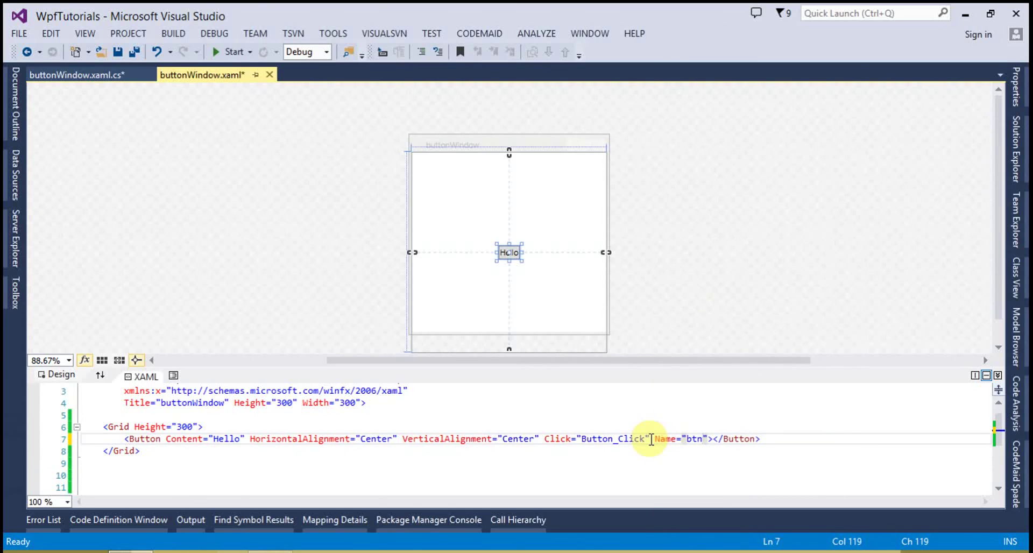
In the code-behind, set btn.IsEnabled to false in Button_Click and save.
right_click(651, 440)
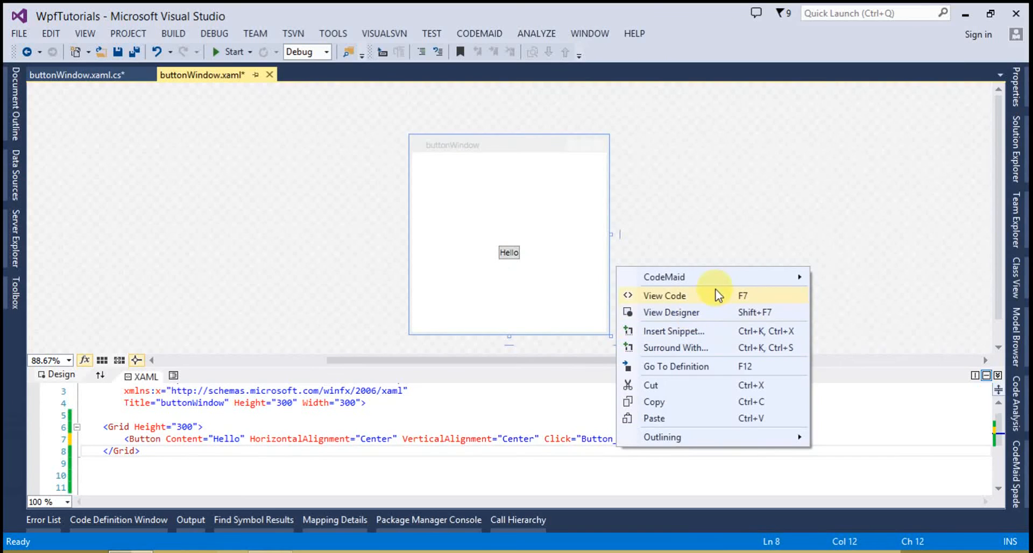
left_click(665, 295)
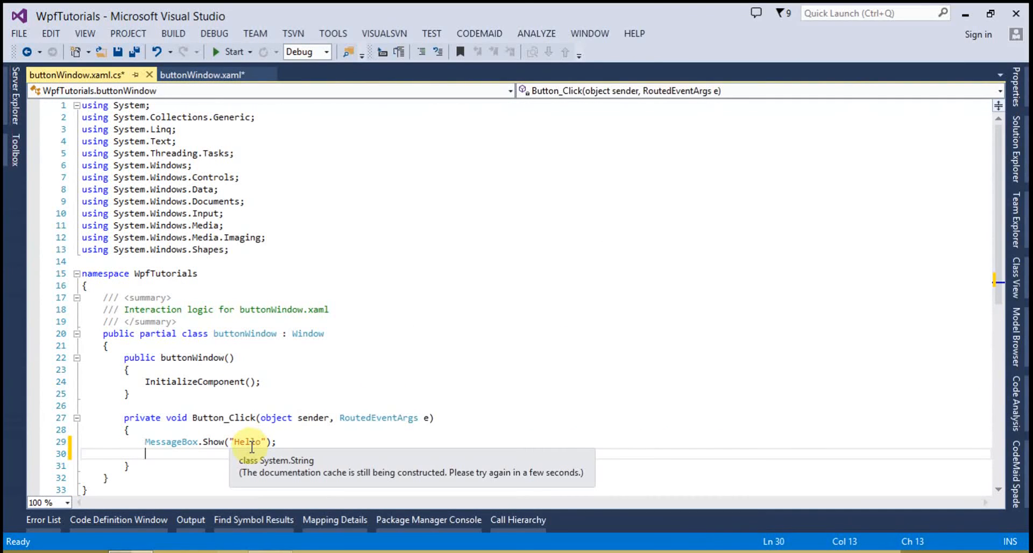
type("btn.")
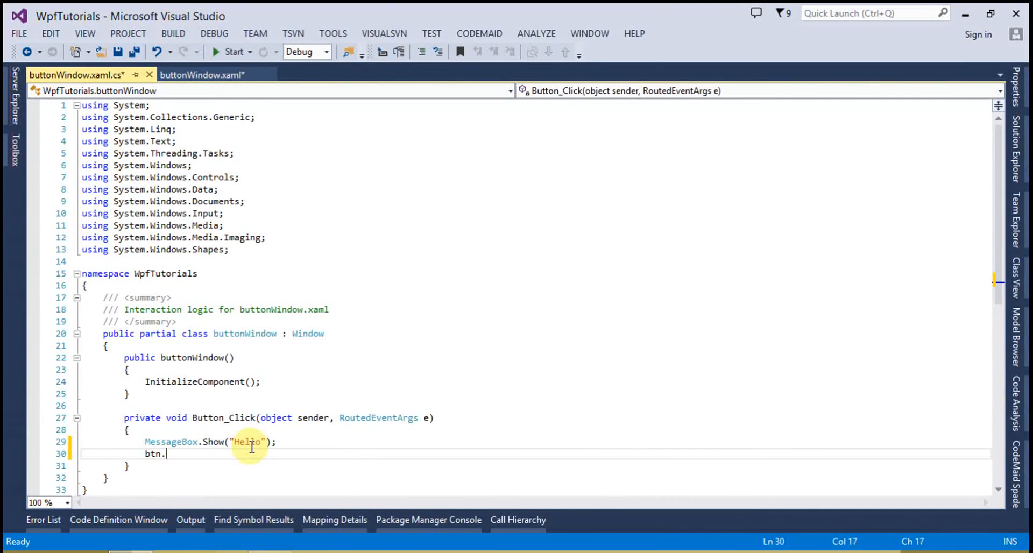
type("is")
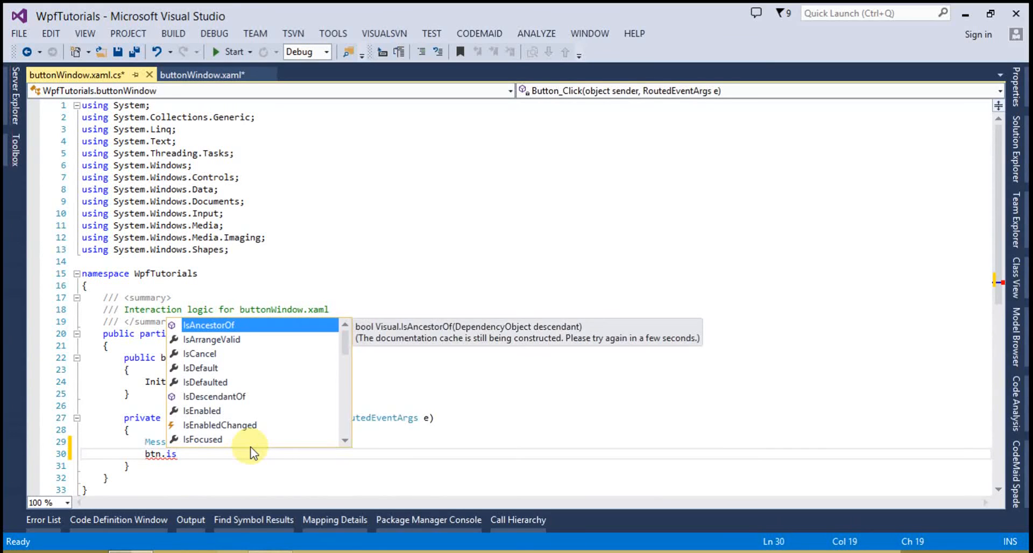
type("IsEnabled=")
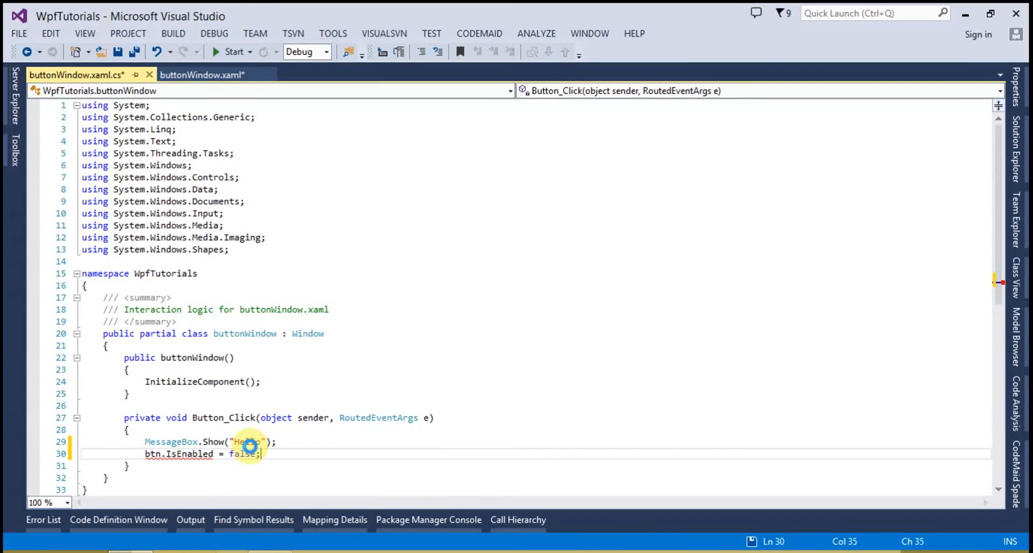
key("Ctrl+S")
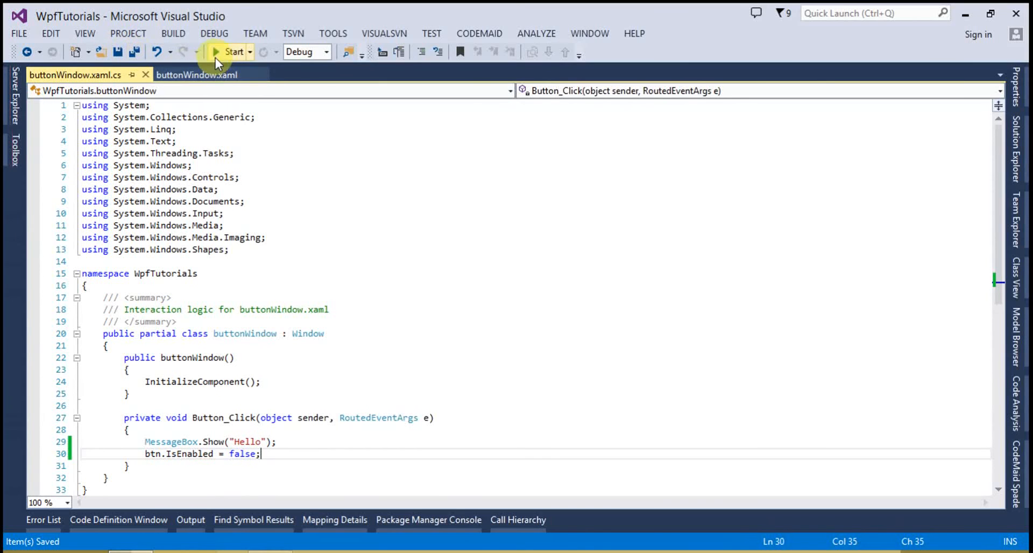
left_click(225, 51)
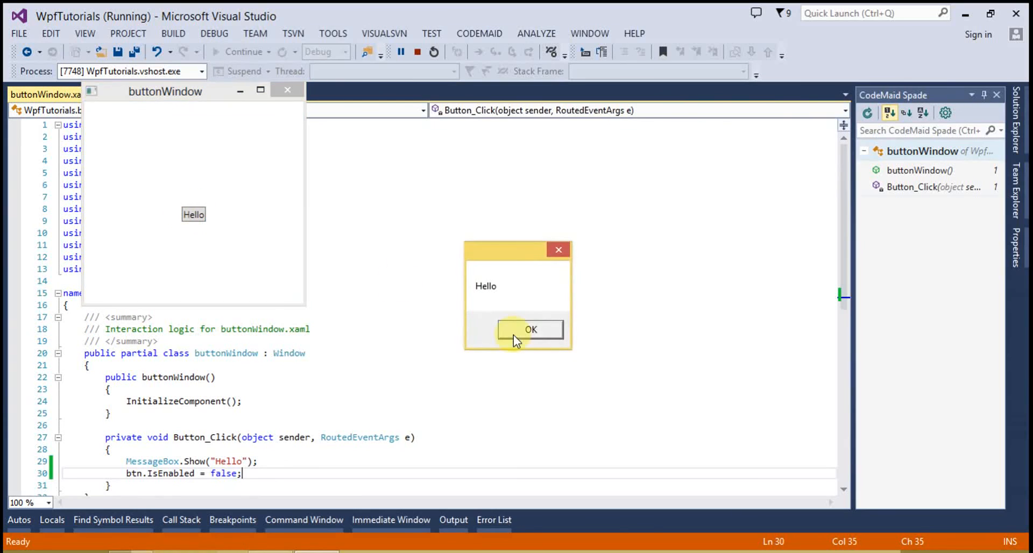
left_click(533, 329)
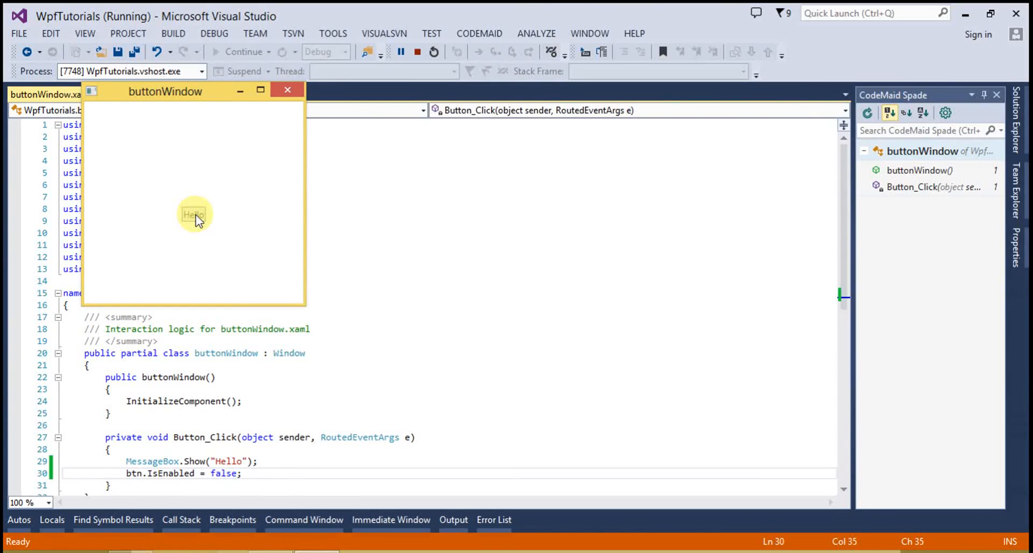
mouse_move(273, 128)
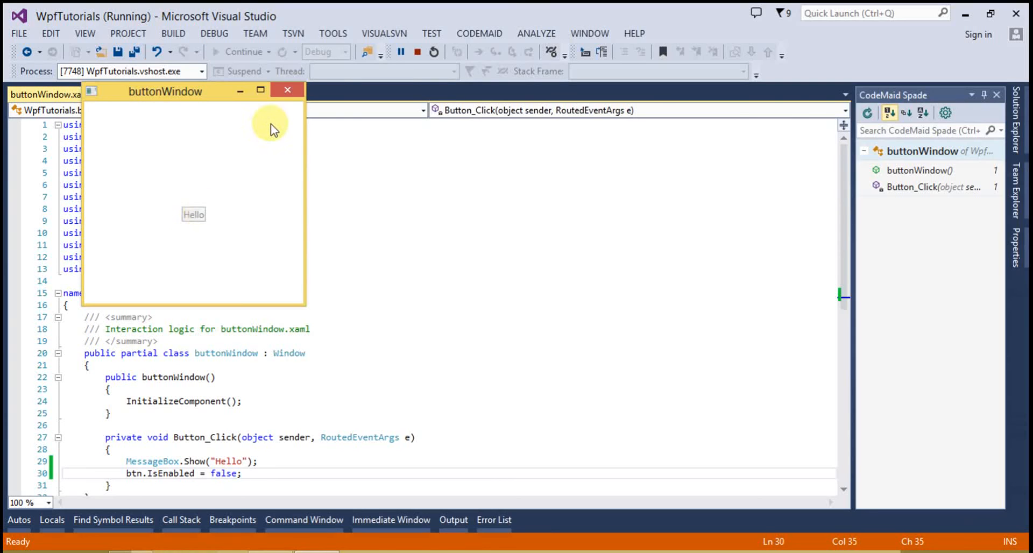
mouse_move(294, 94)
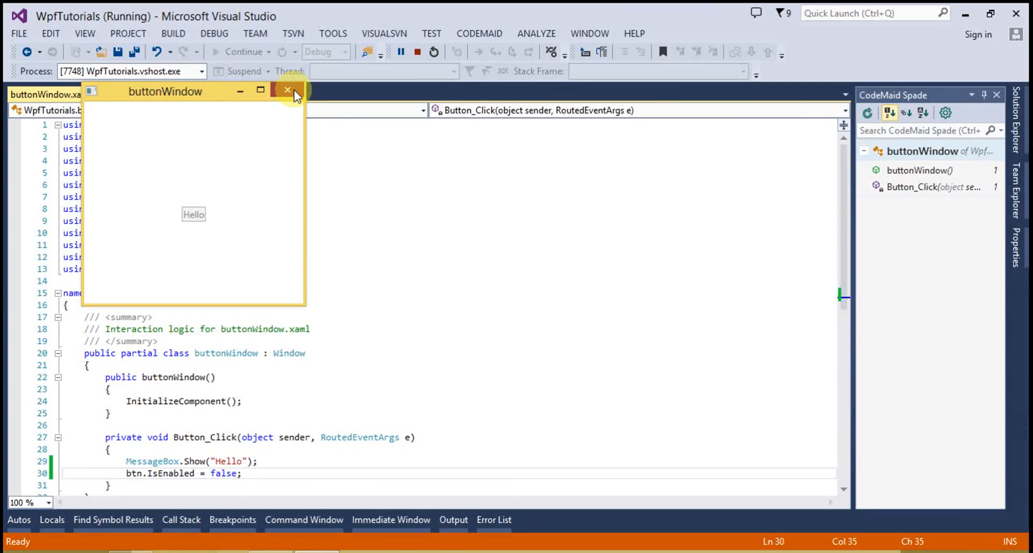
left_click(287, 91)
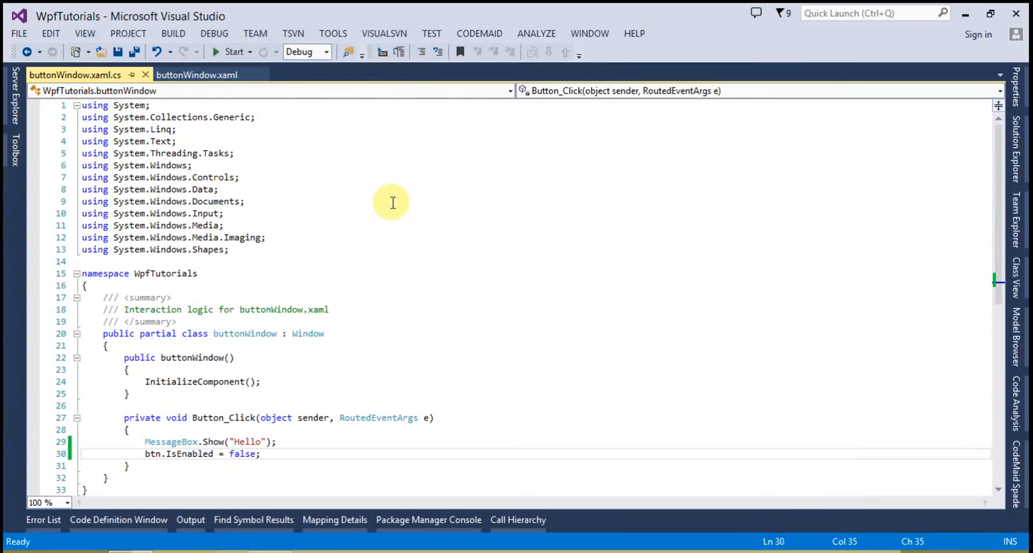
mouse_move(203, 74)
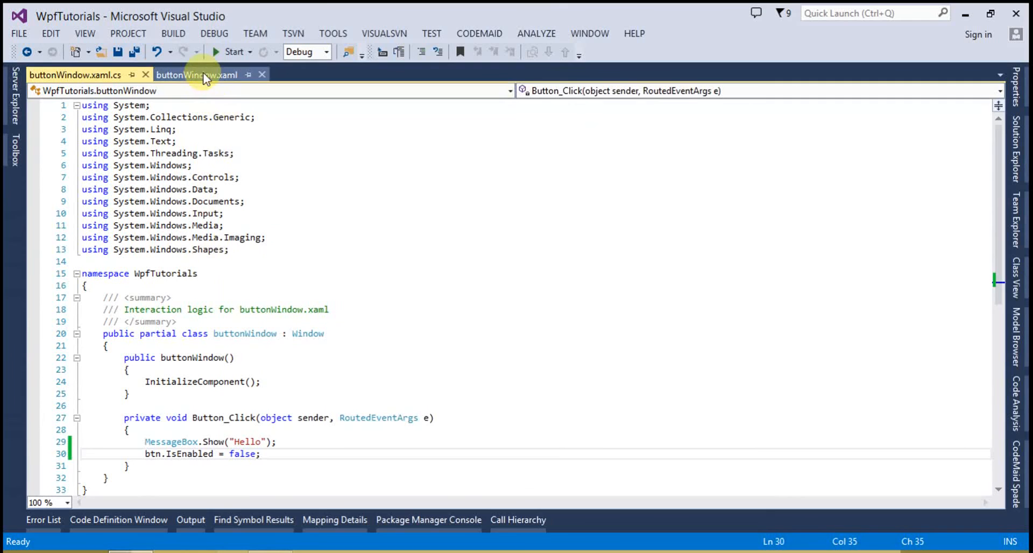
Add ToolTip="Hello Button" to btn, then run the app to check the tooltip.
left_click(197, 75)
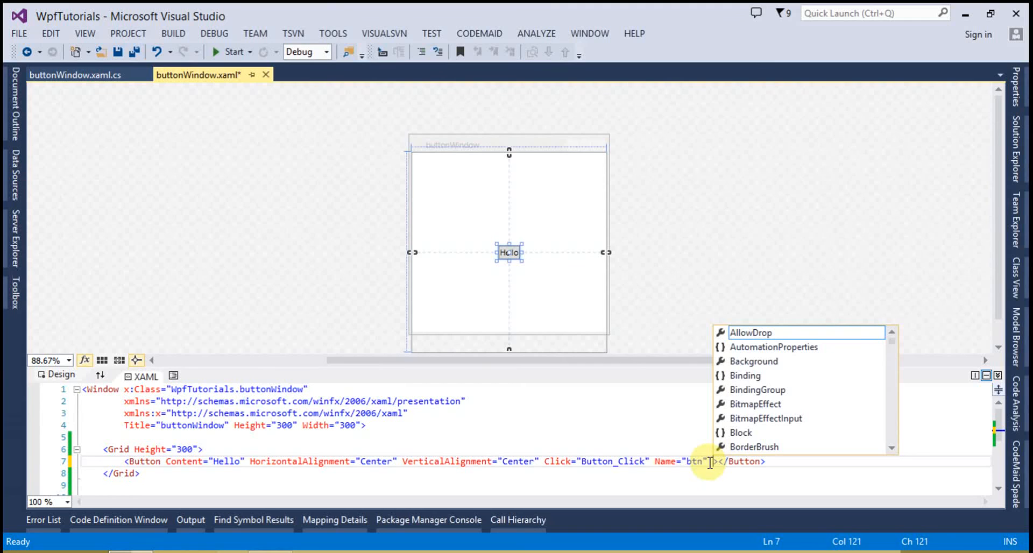
type("T")
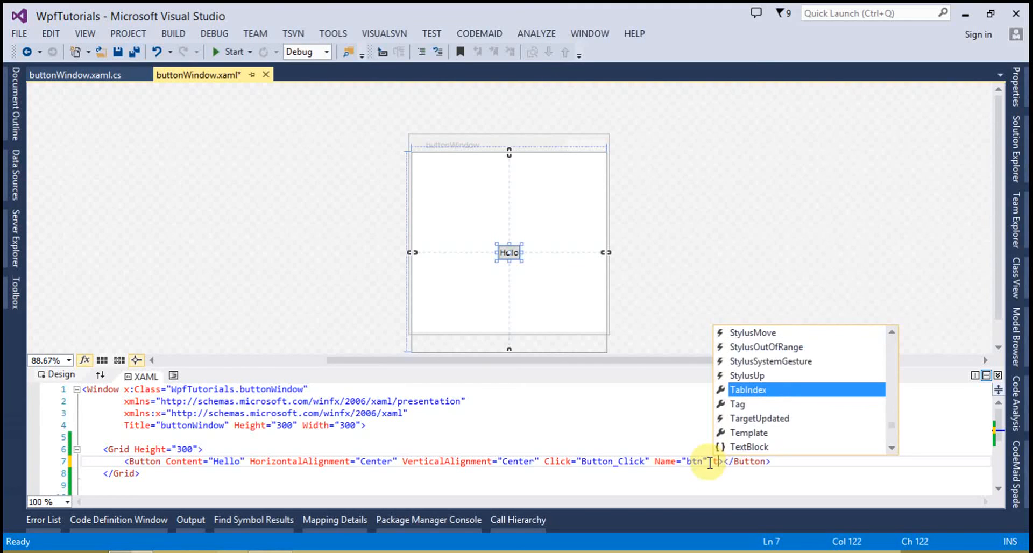
type("tool")
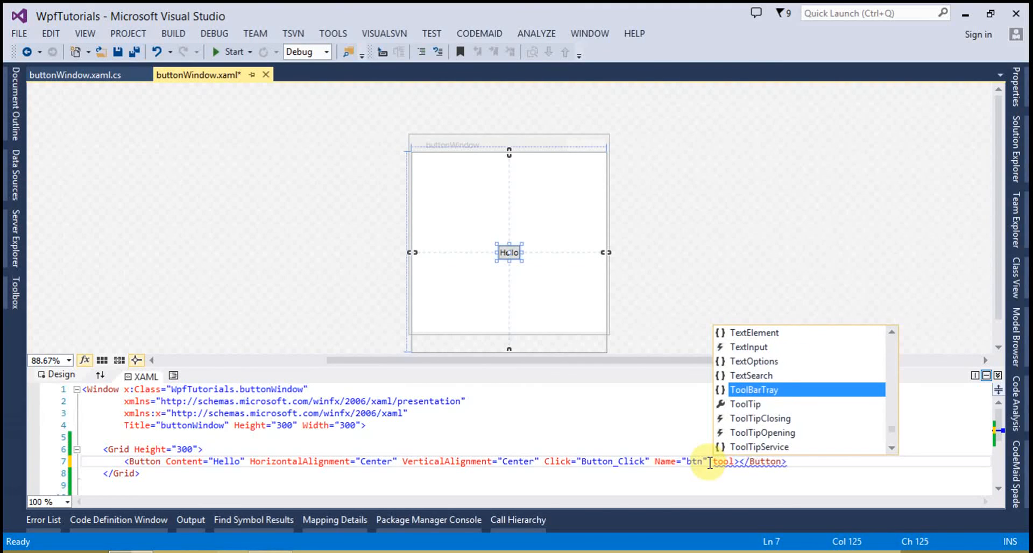
type("ToolTip=\"\"")
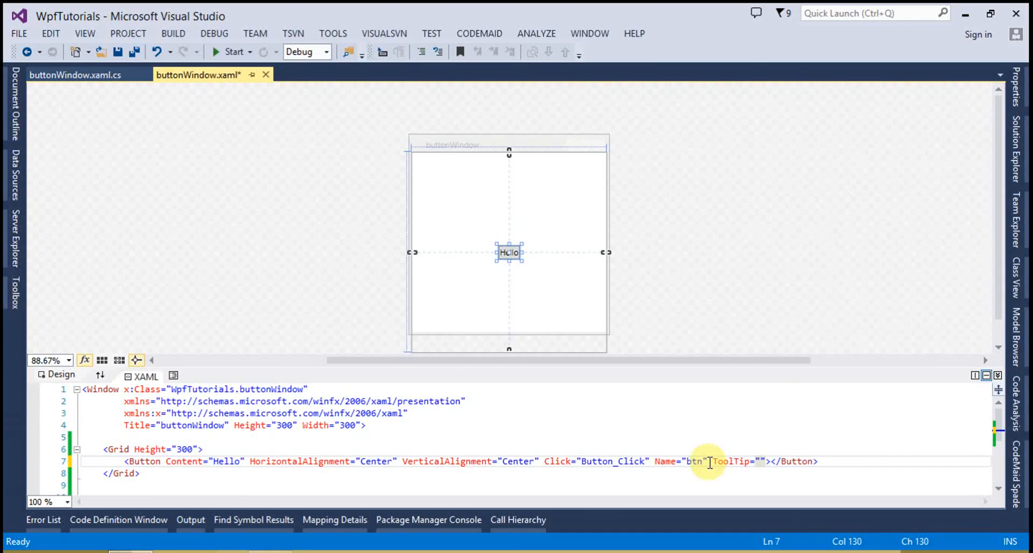
type("Hello Button")
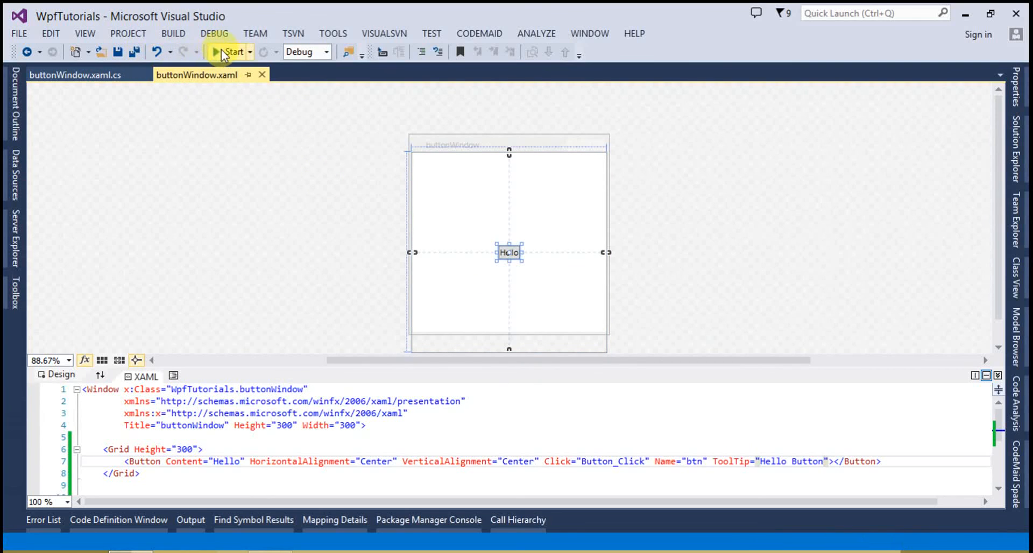
left_click(221, 51)
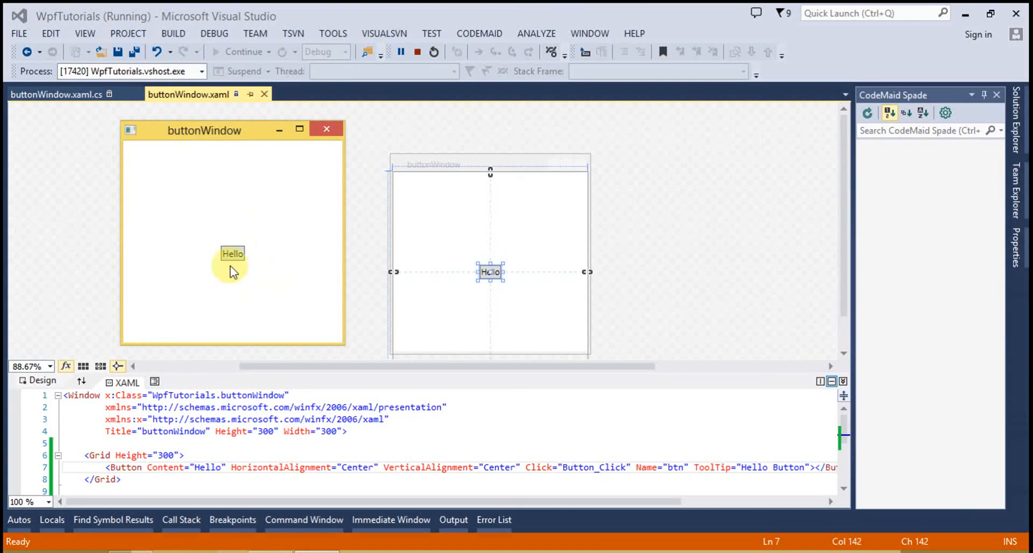
mouse_move(232, 256)
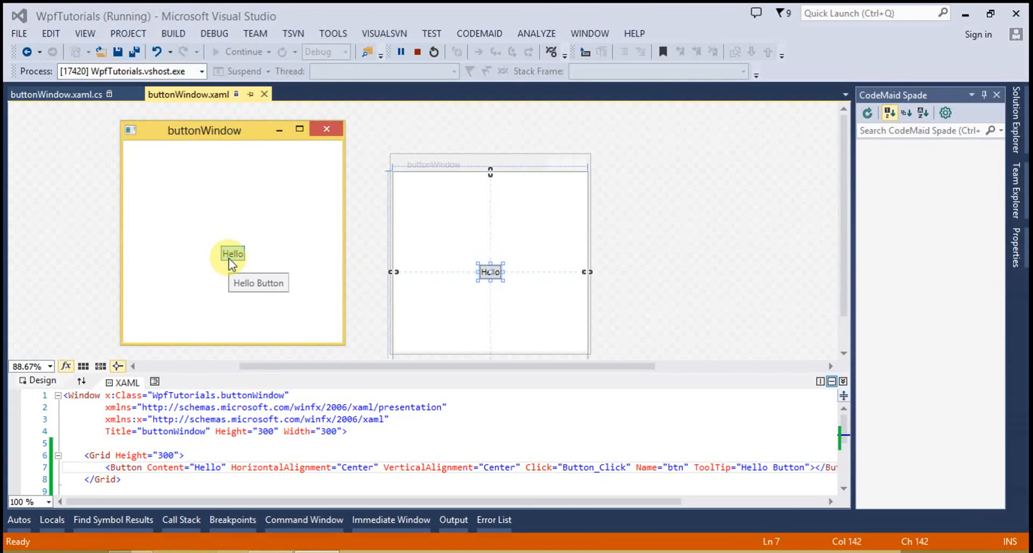
left_click(418, 52)
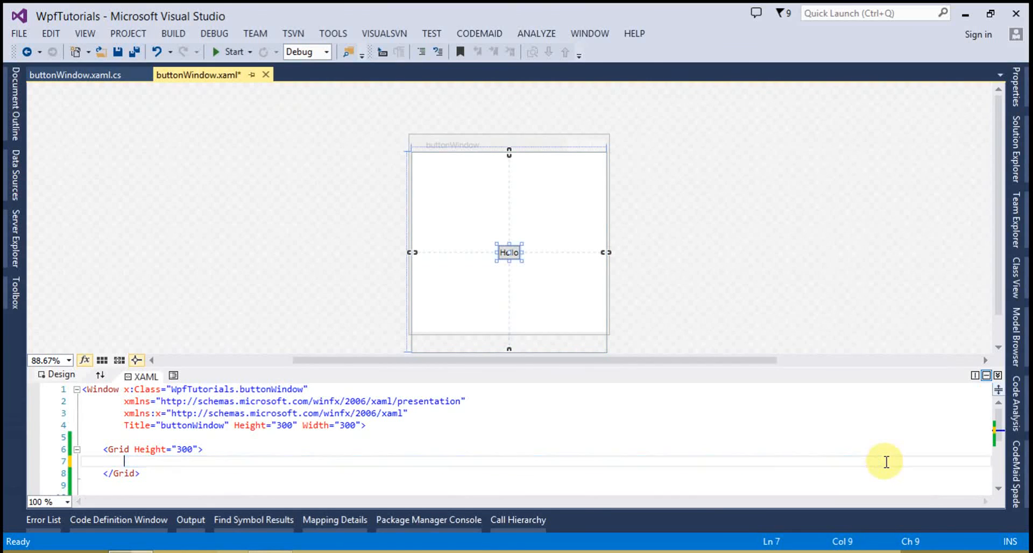
Add a second Button using a Button.Content element with Hello, comparing it to the Content attribute.
type("<Button Content=\"Hello\" HorizontalAlignment=\"Center\" VerticalAlignment=\"Center\" Click=\"Button_Click\" Name=\"btn\" ToolTip=\"Hello Button\"></Button>")
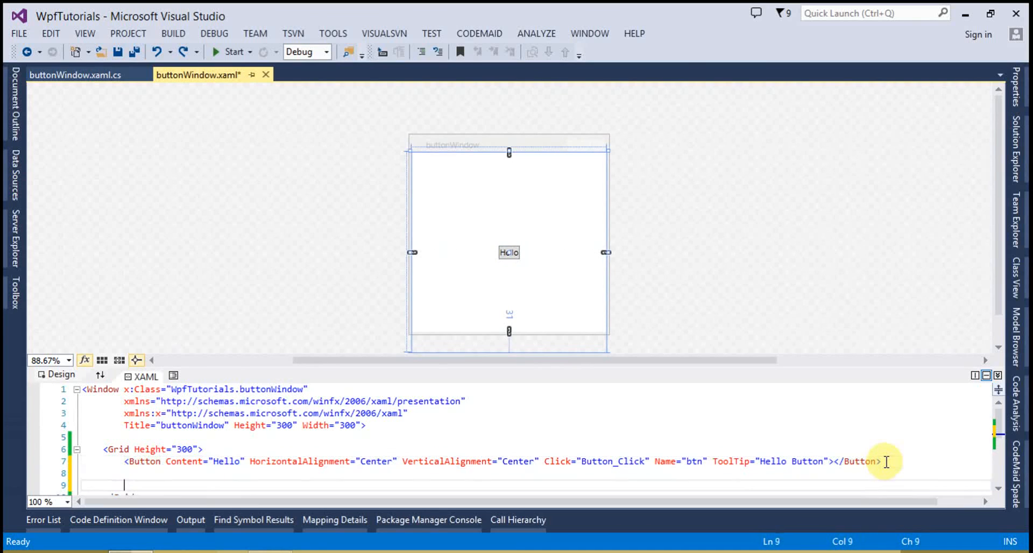
type("<")
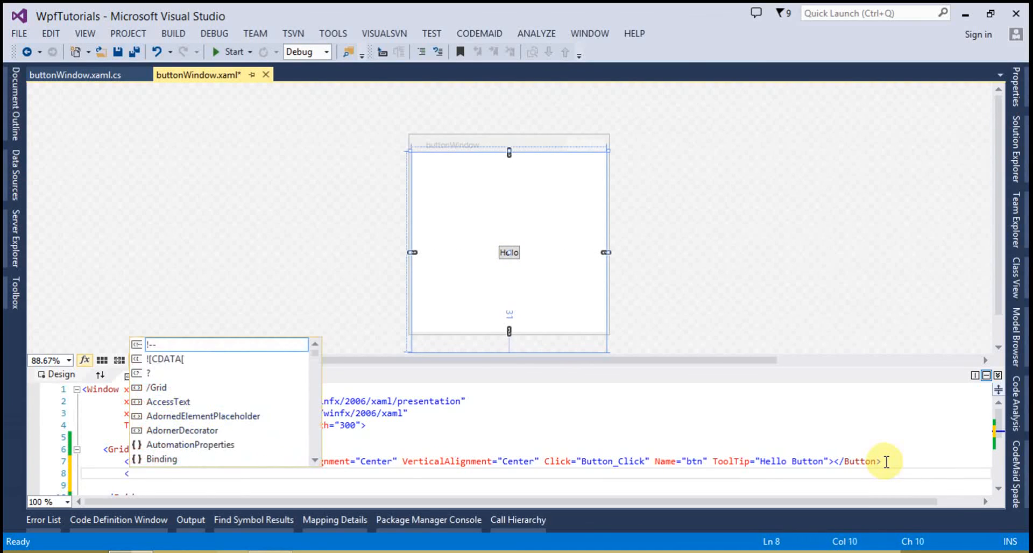
type("buy")
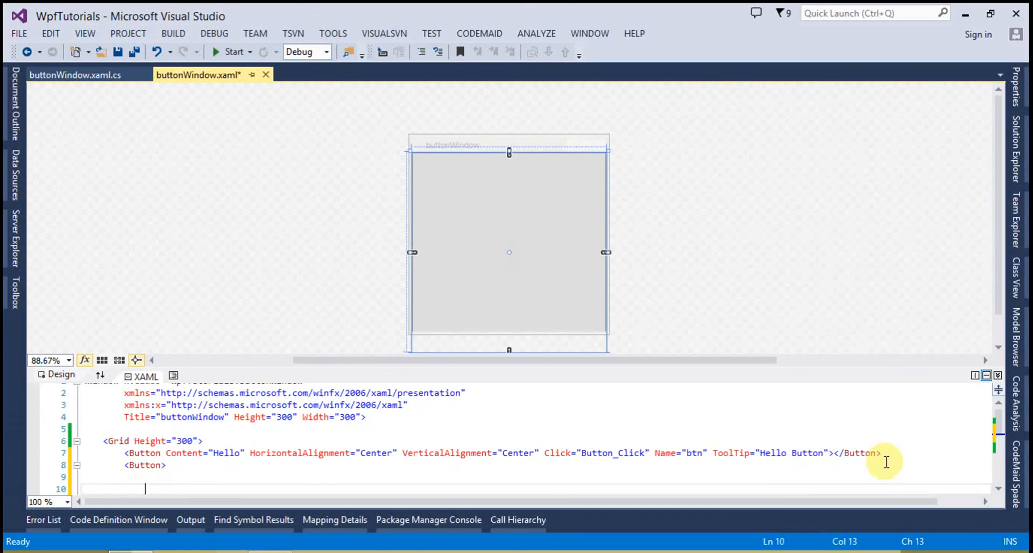
type("<")
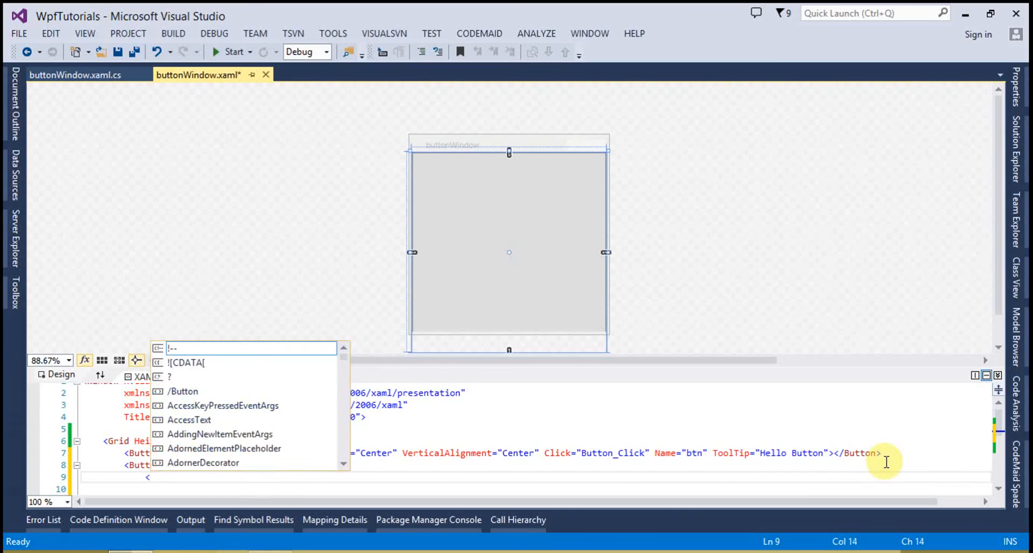
type("b")
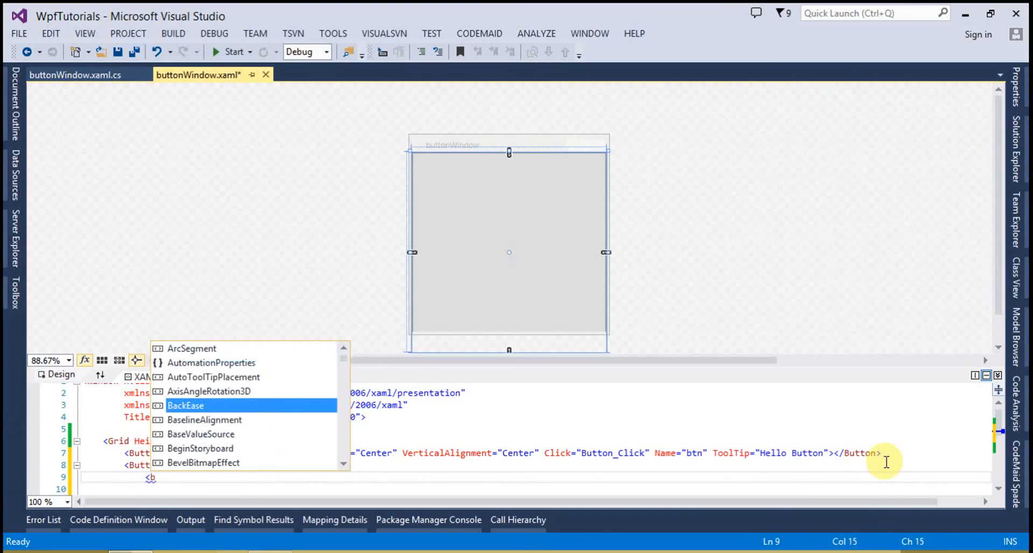
type("Button")
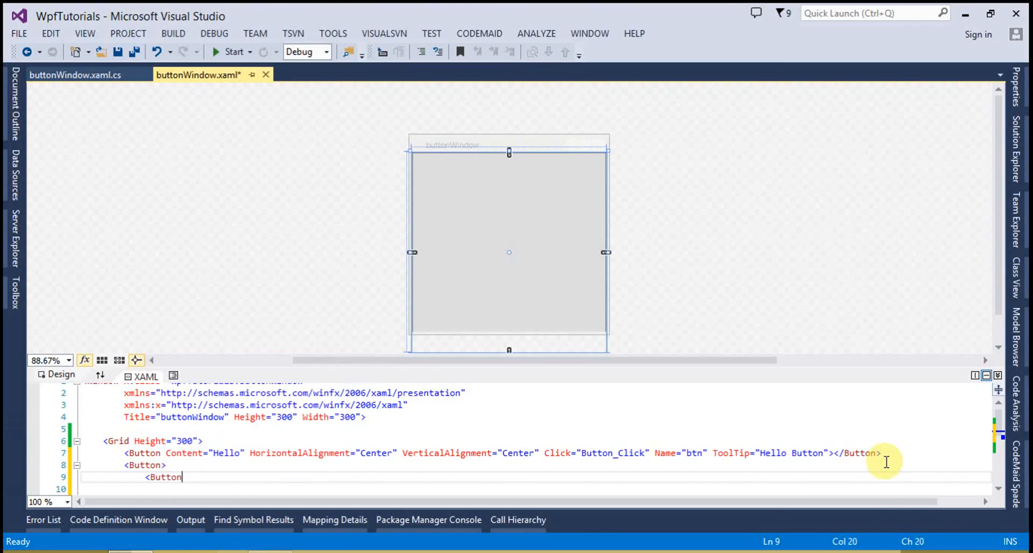
type(".co")
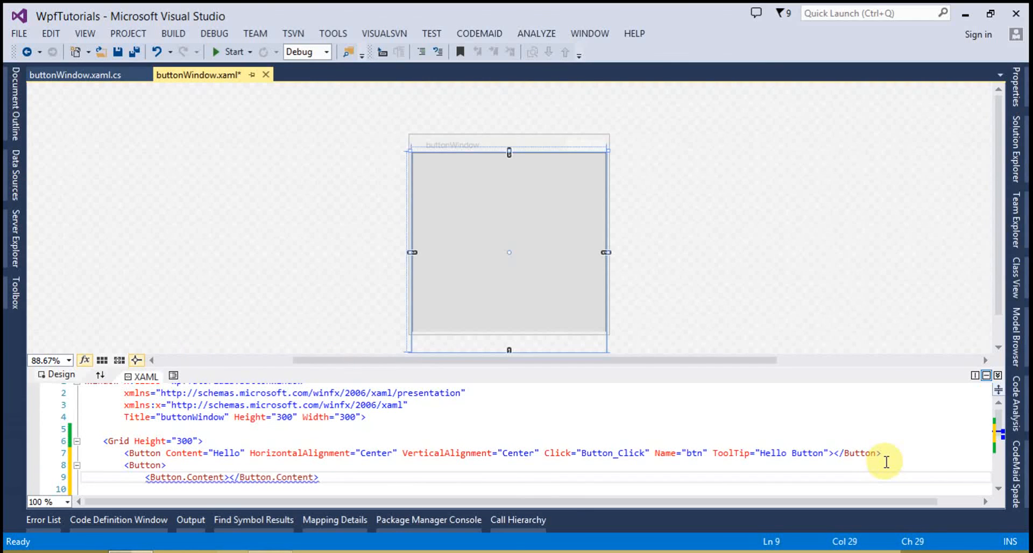
type("Hello")
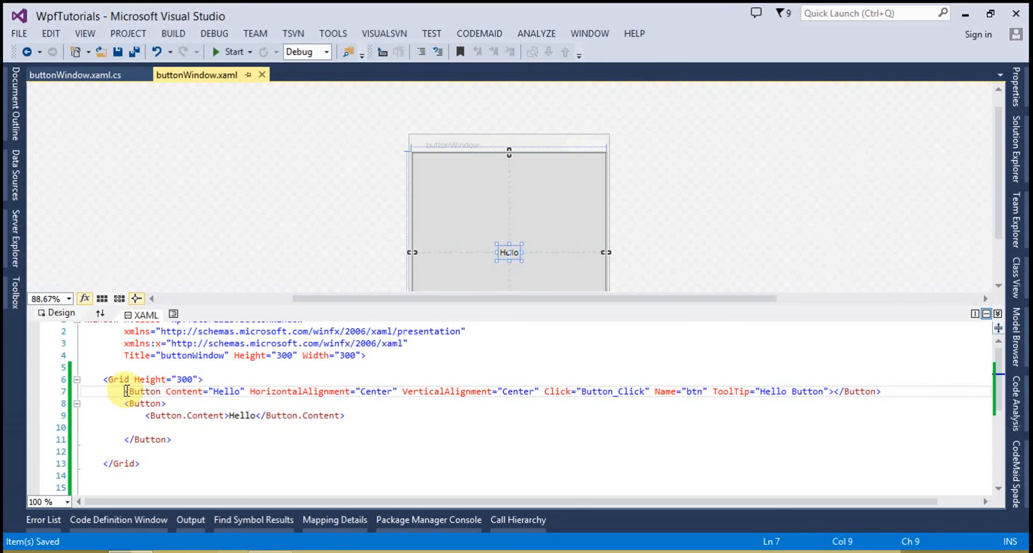
mouse_move(150, 393)
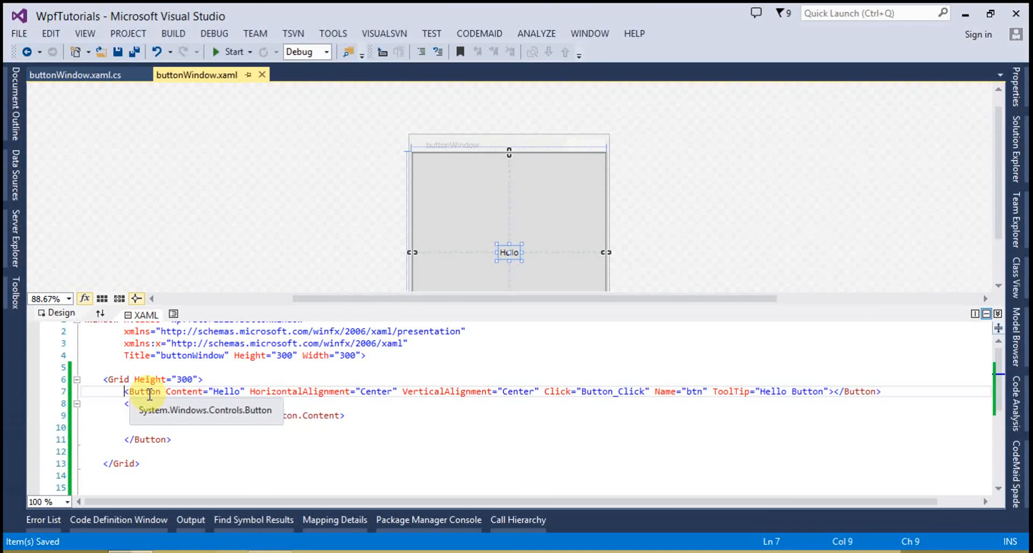
mouse_move(189, 392)
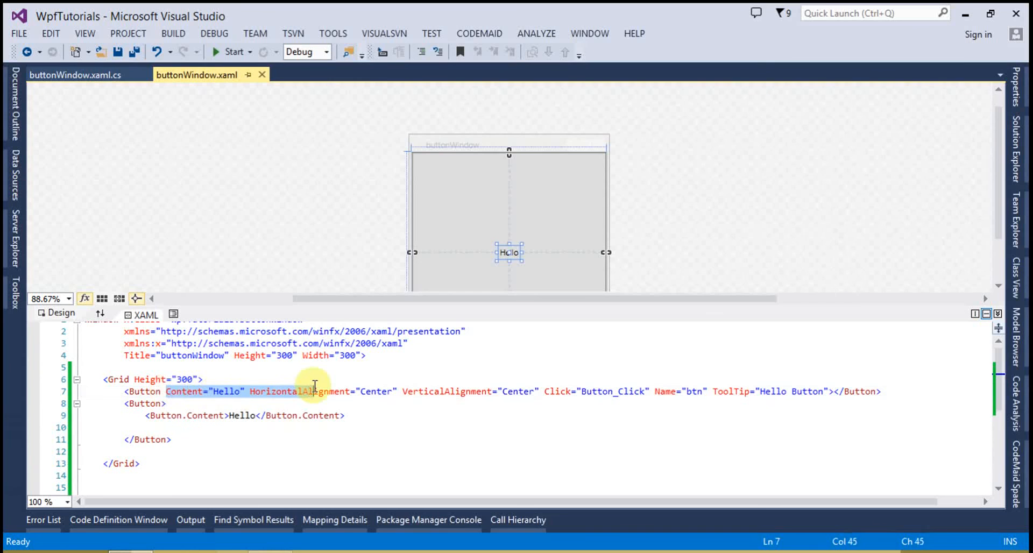
left_click(614, 391)
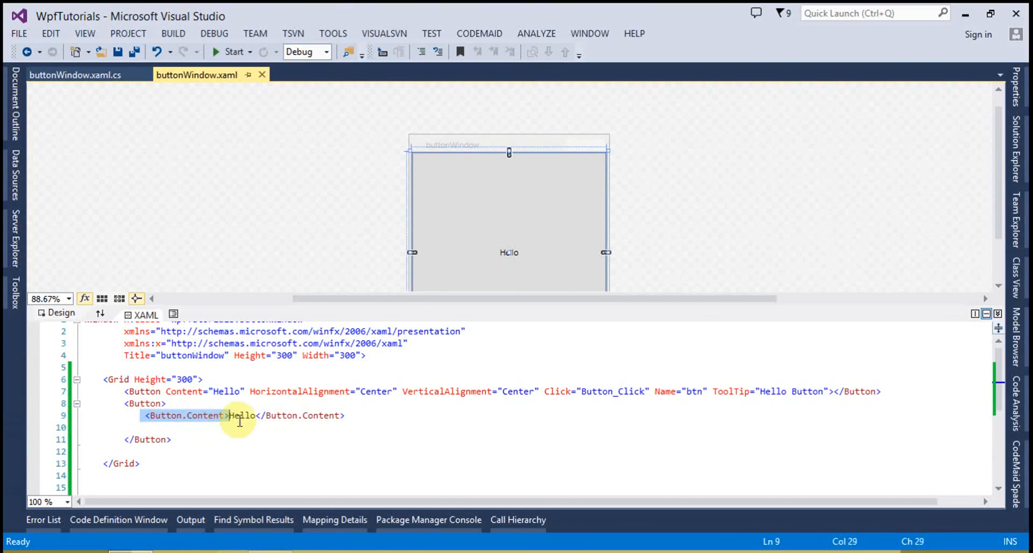
left_click(361, 417)
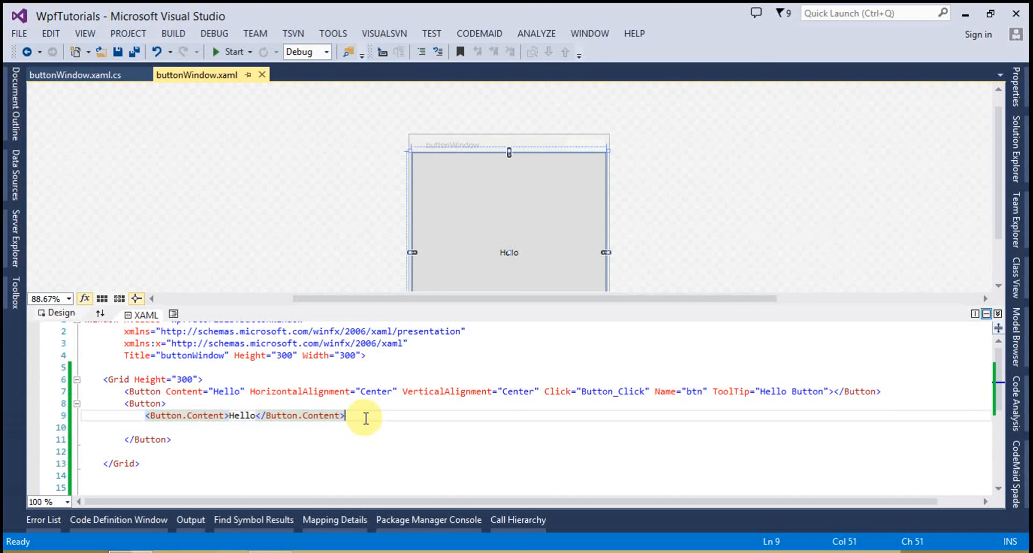